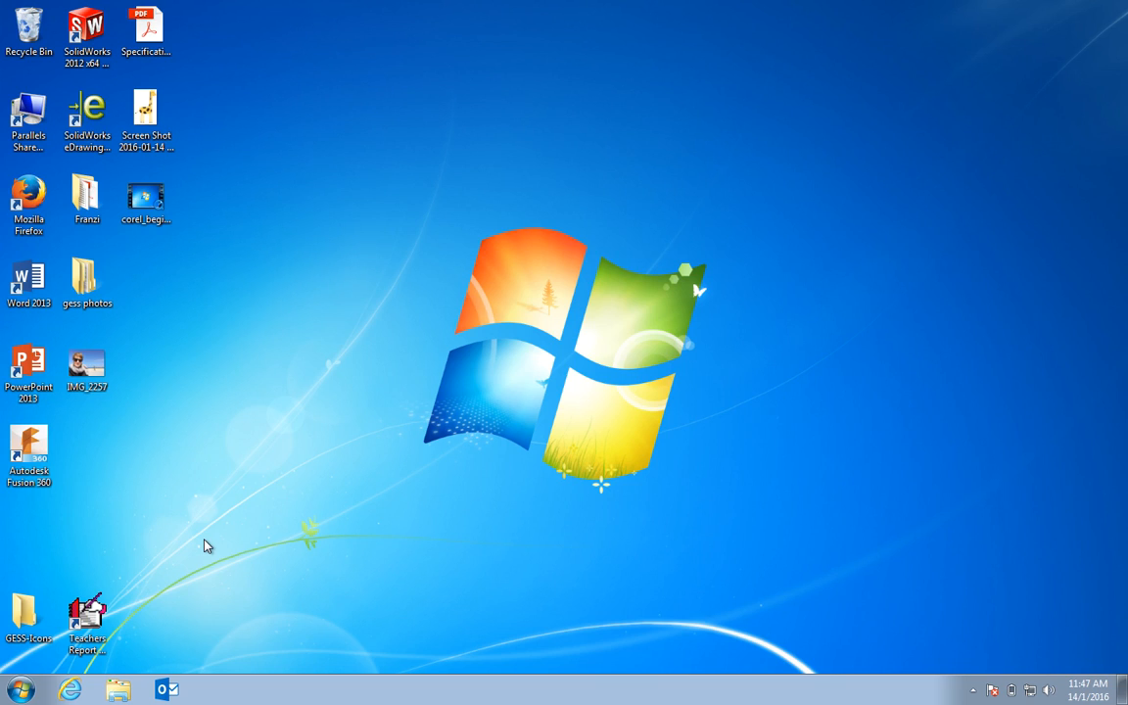
mouse_move(20, 689)
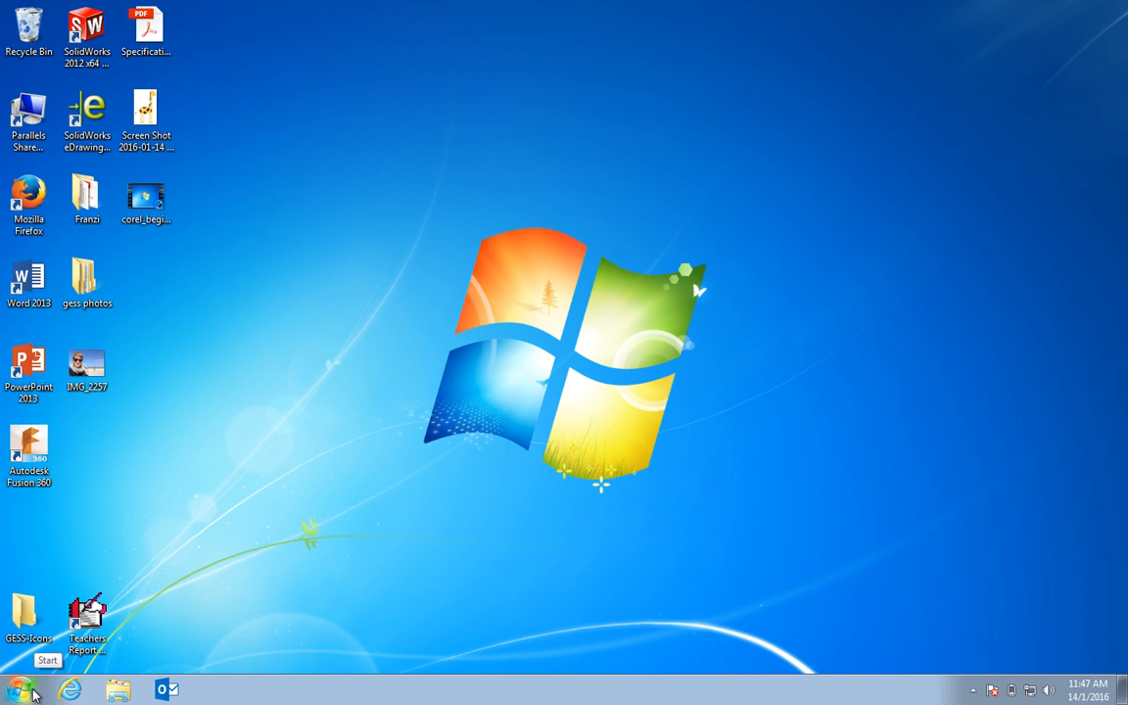
Bring up the Windows Start menu listing CorelDRAW X6 among recent programs
click(20, 690)
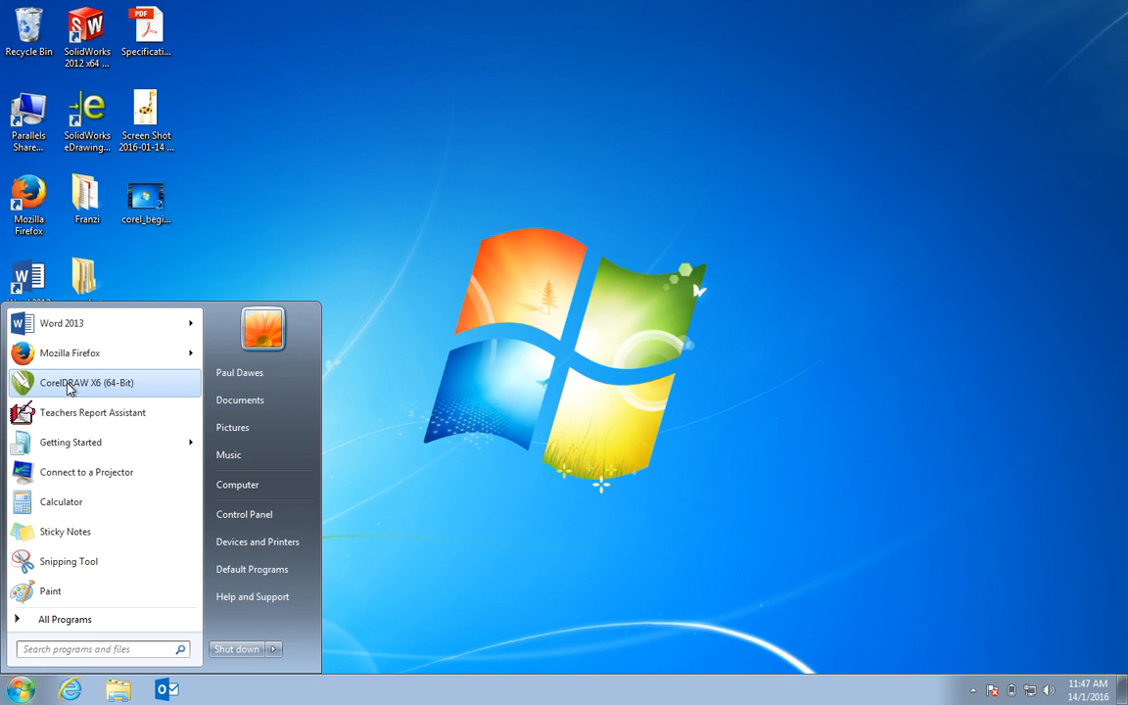
Launch CorelDRAW X6 (64-Bit) so its Quick Start welcome screen appears
click(86, 382)
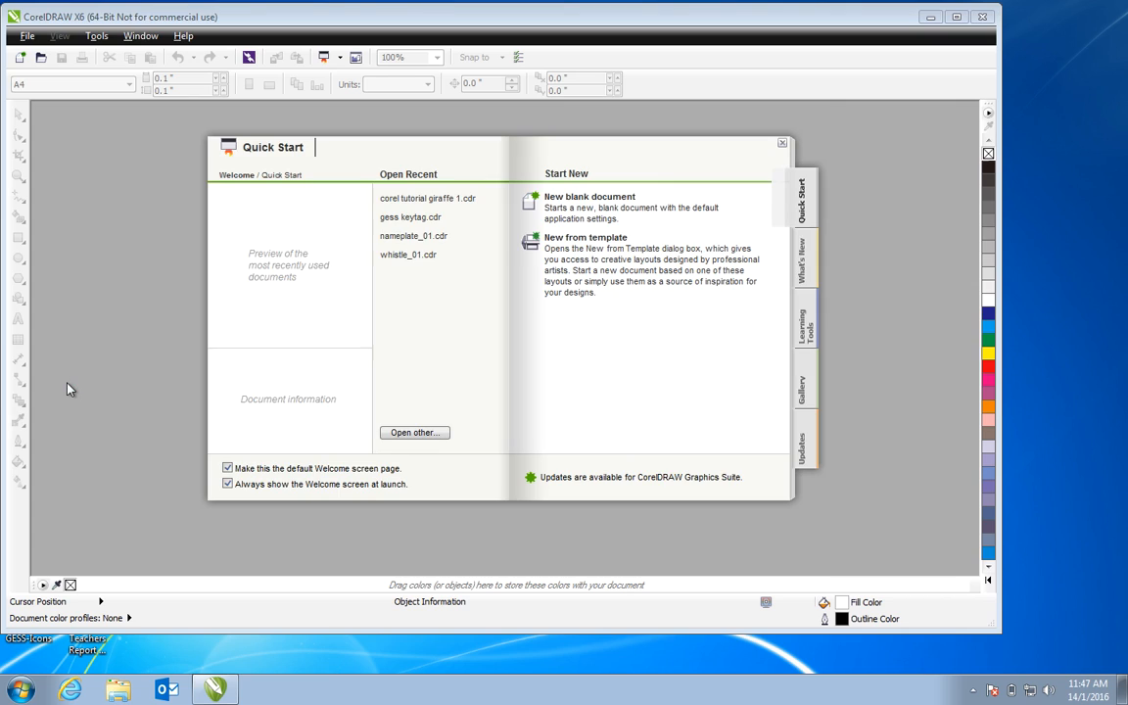
mouse_move(550, 184)
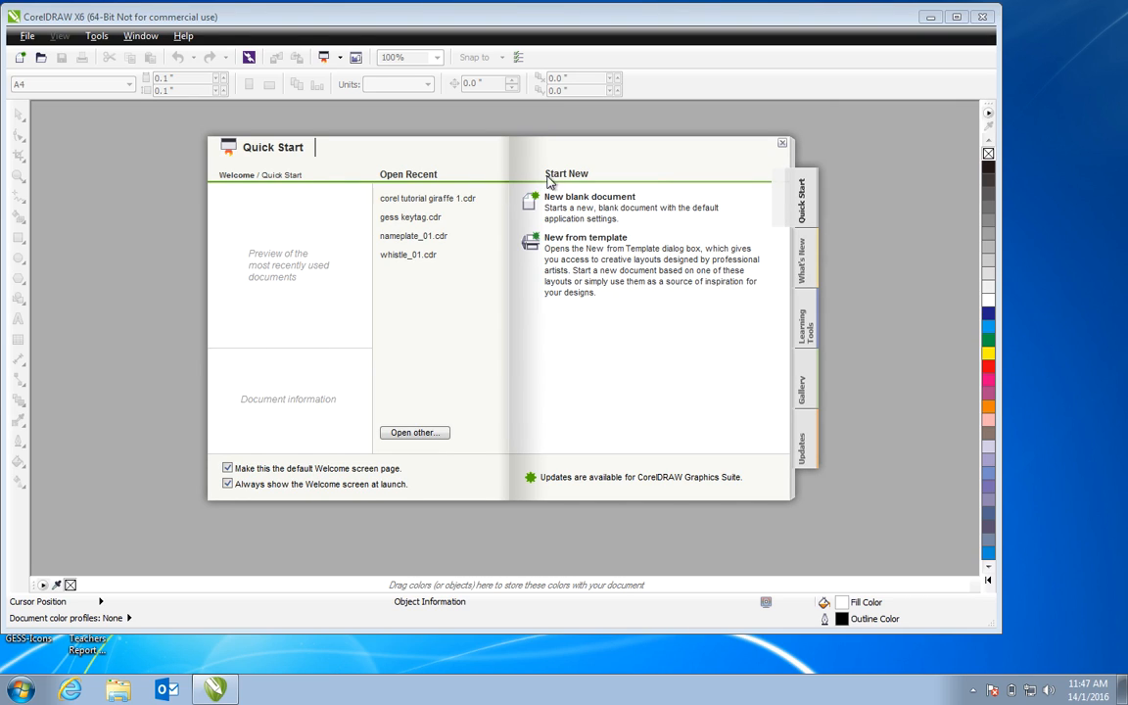
mouse_move(803, 200)
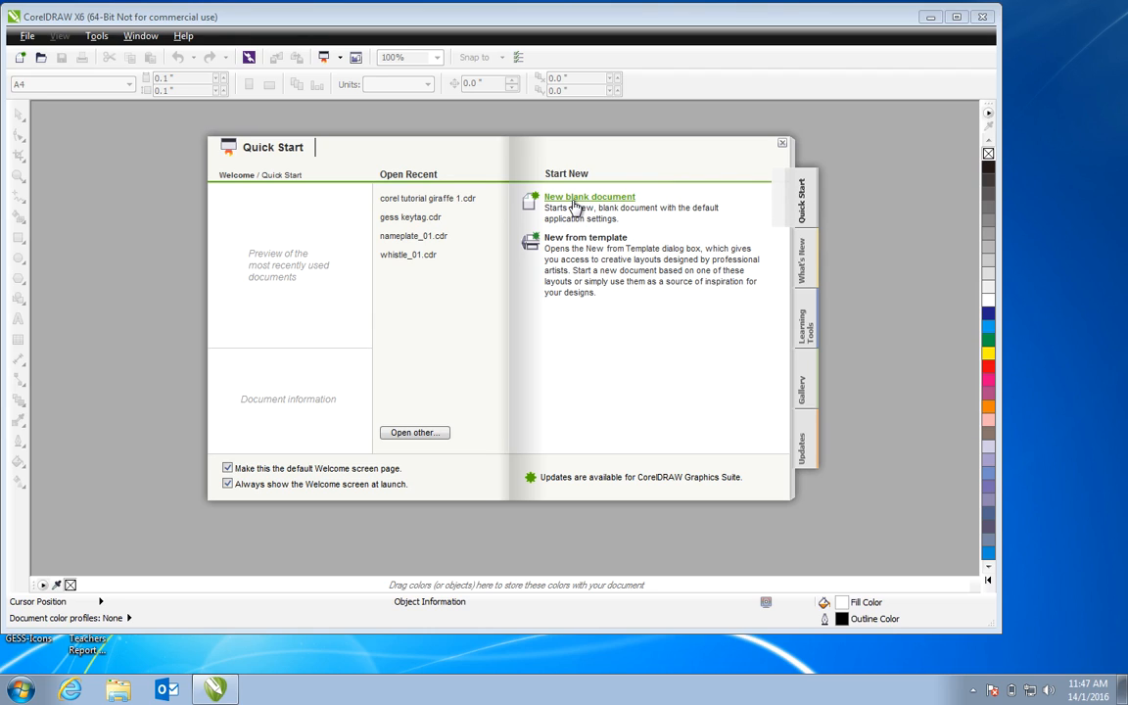
Create a new blank 640 × 460 mm document named 'MrDawes_test'
click(589, 196)
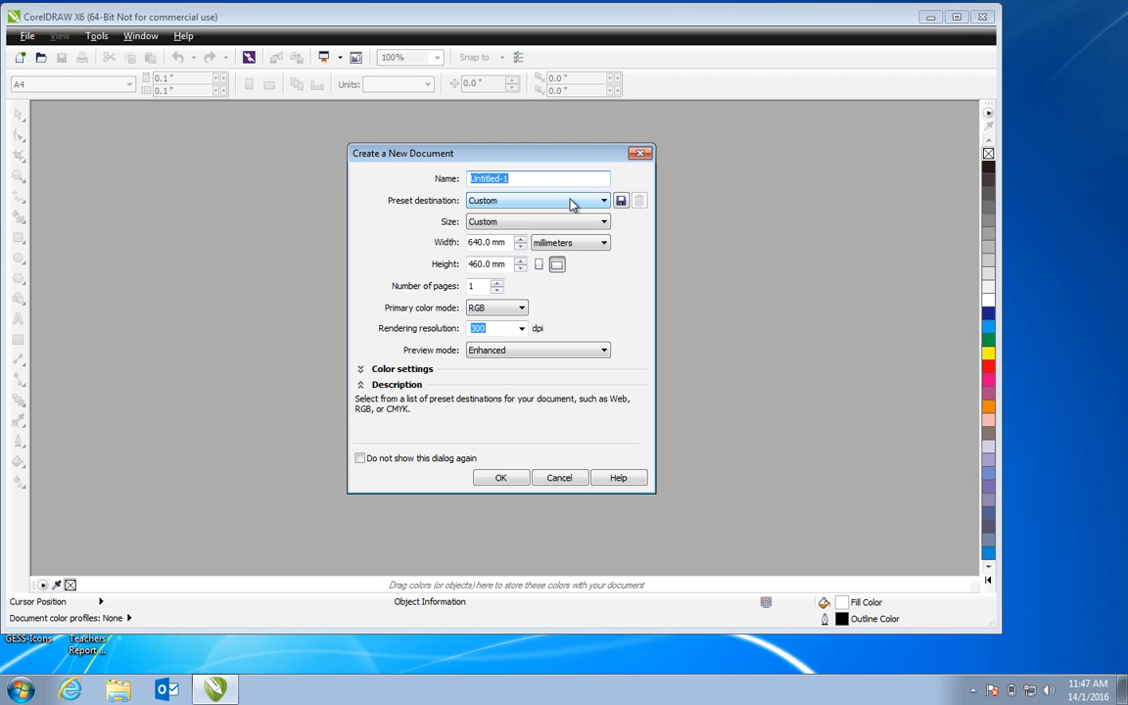
text(MrD)
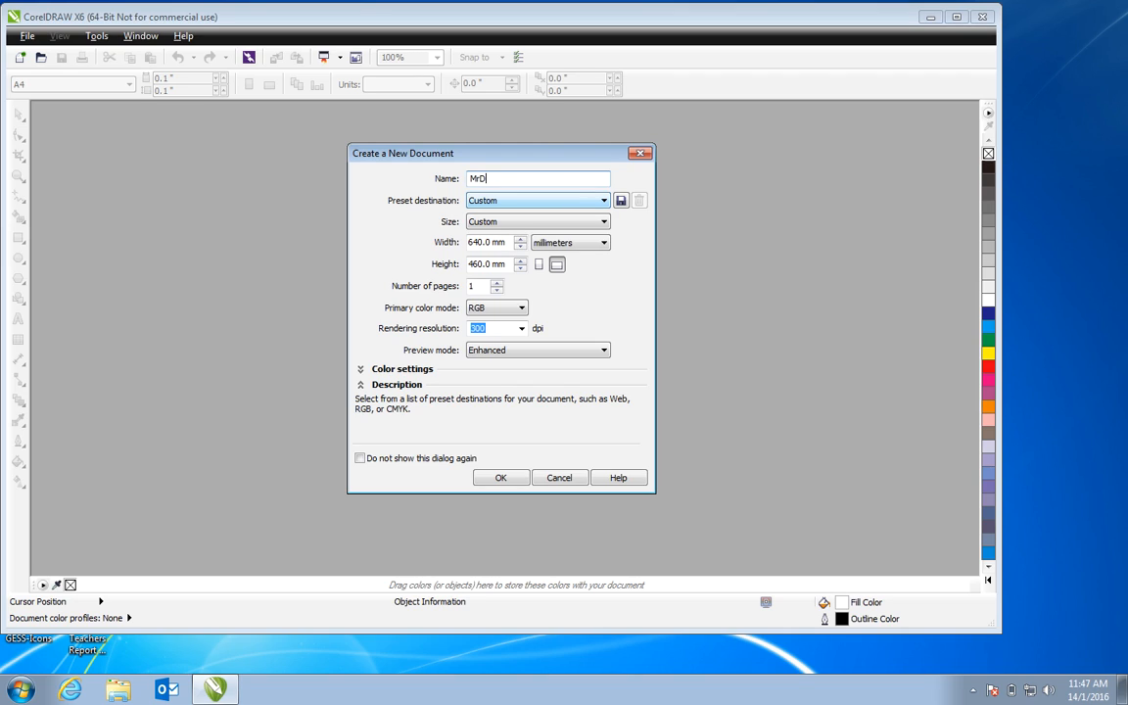
text(ae)
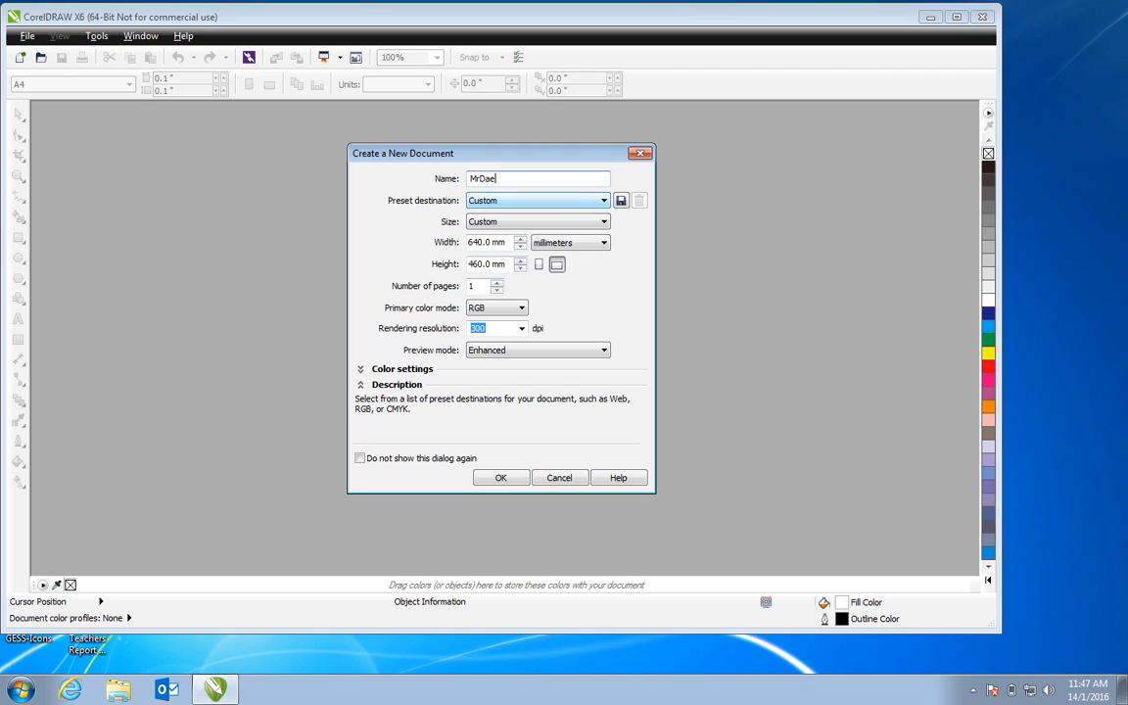
text(wes)
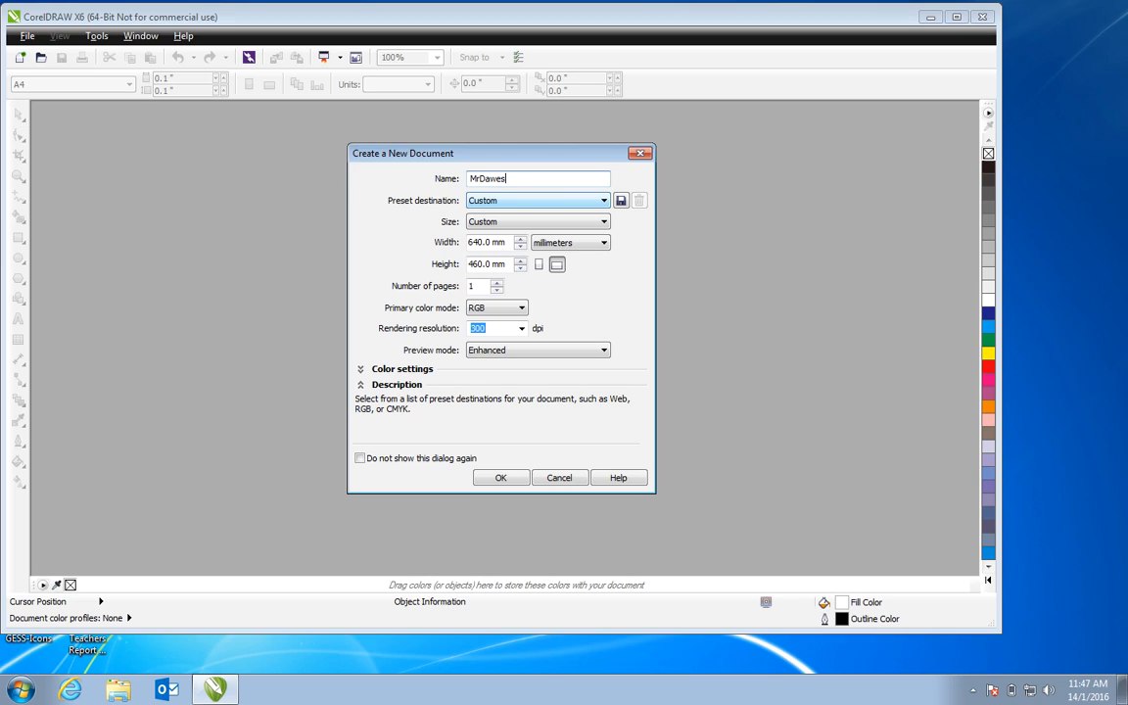
text(_)
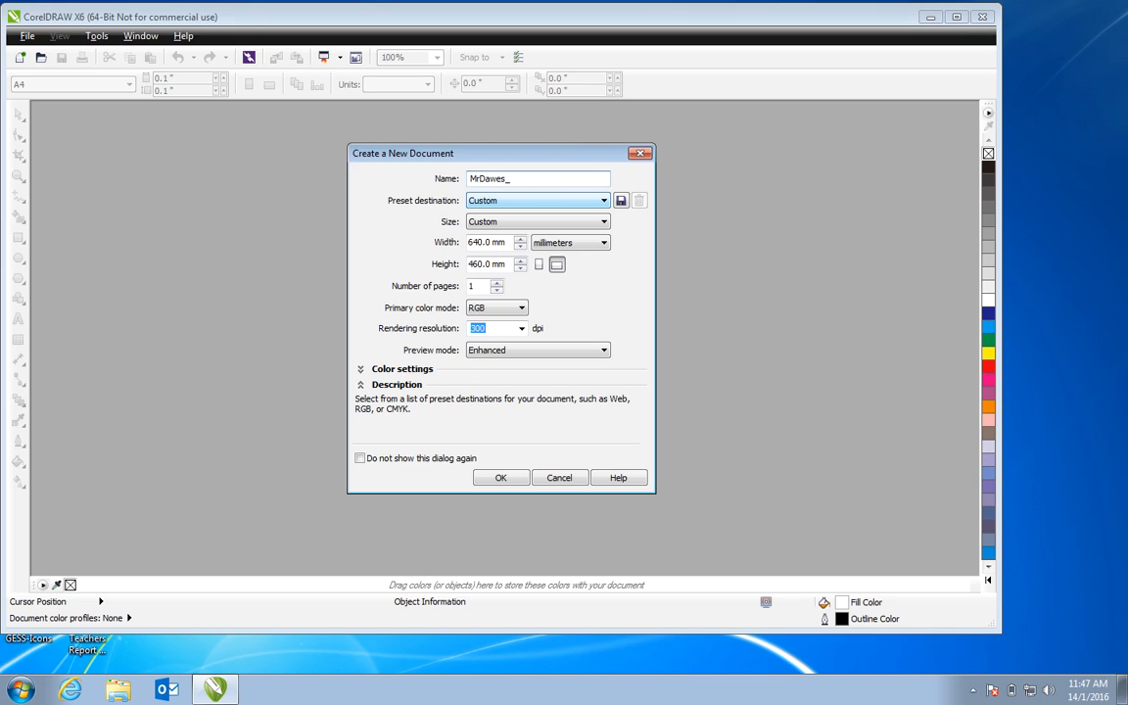
text(test)
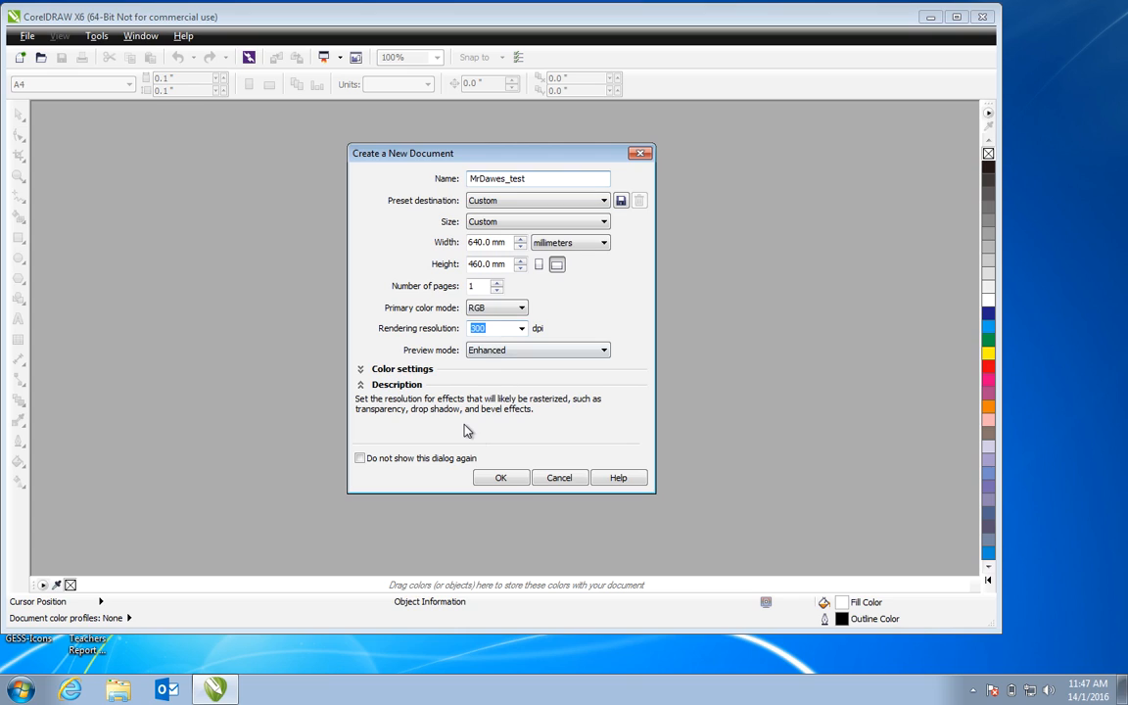
click(501, 478)
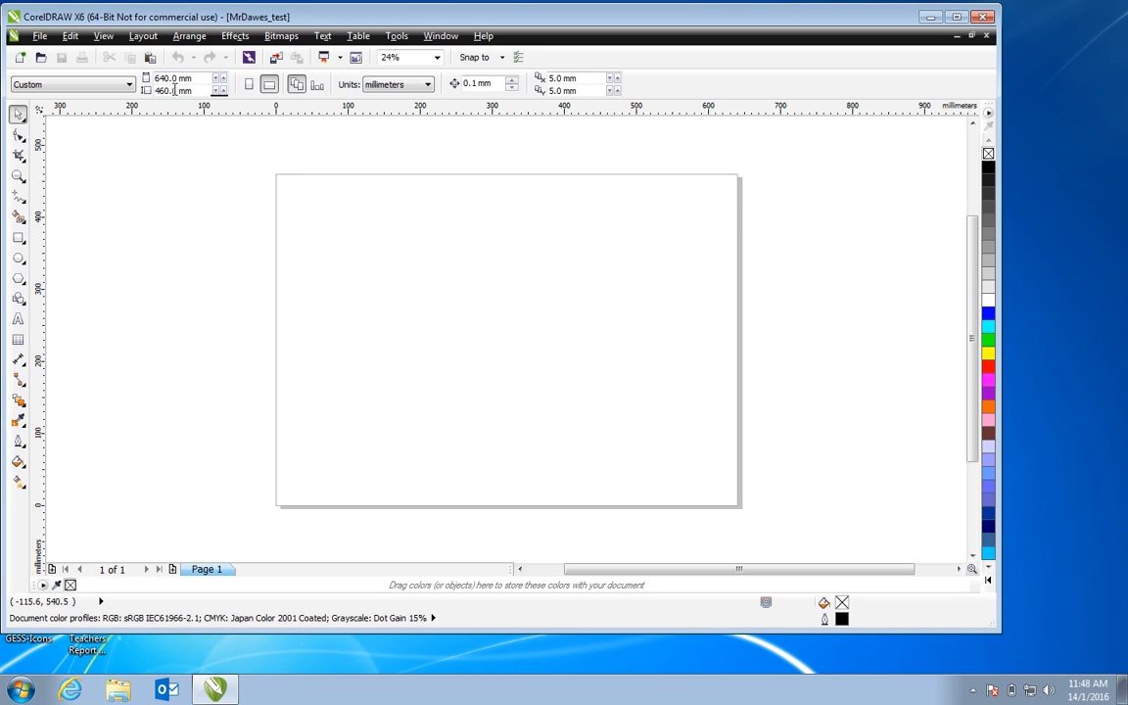
mouse_move(174, 90)
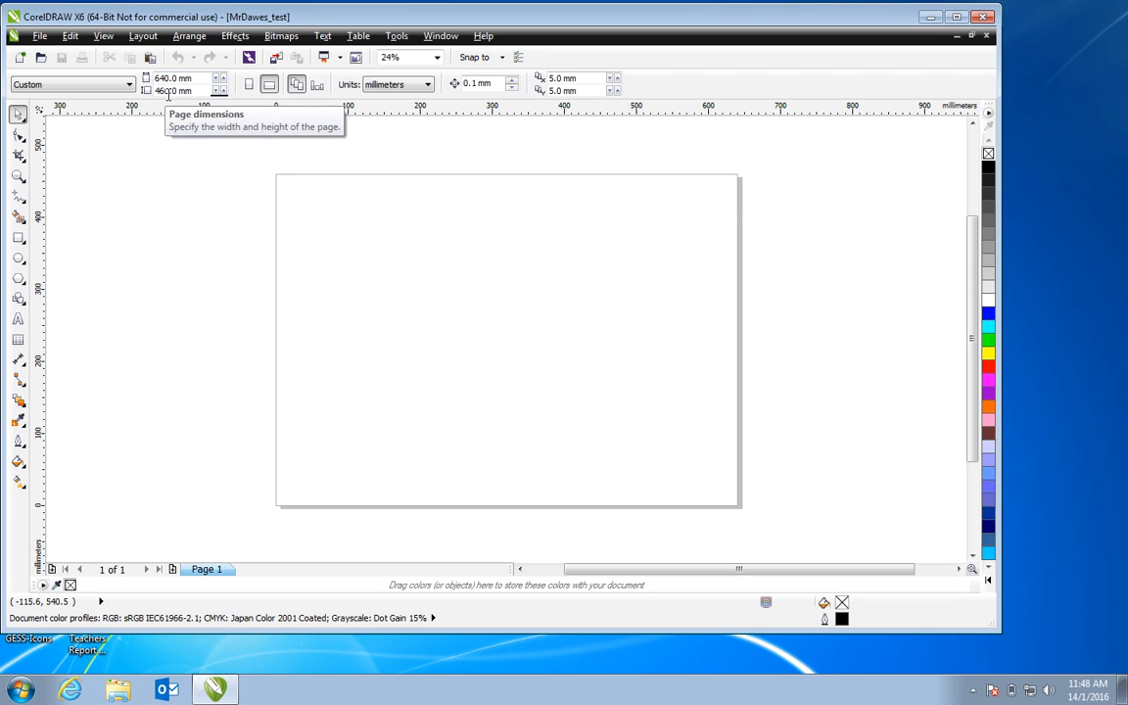
mouse_move(289, 360)
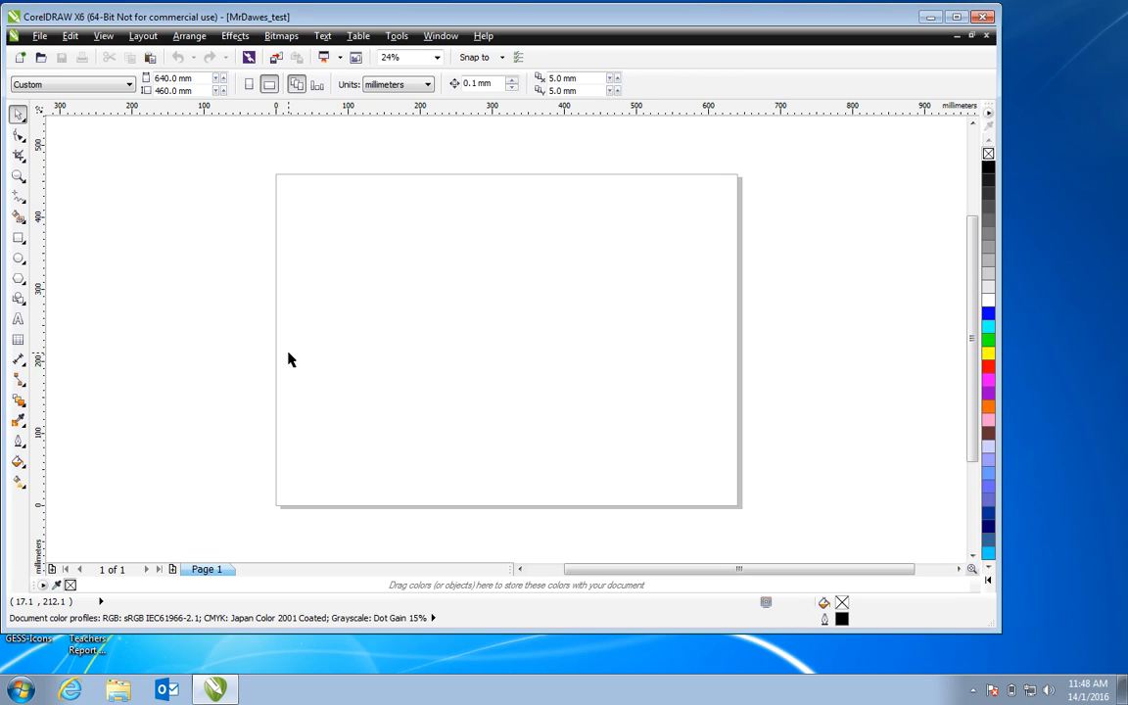
mouse_move(19, 215)
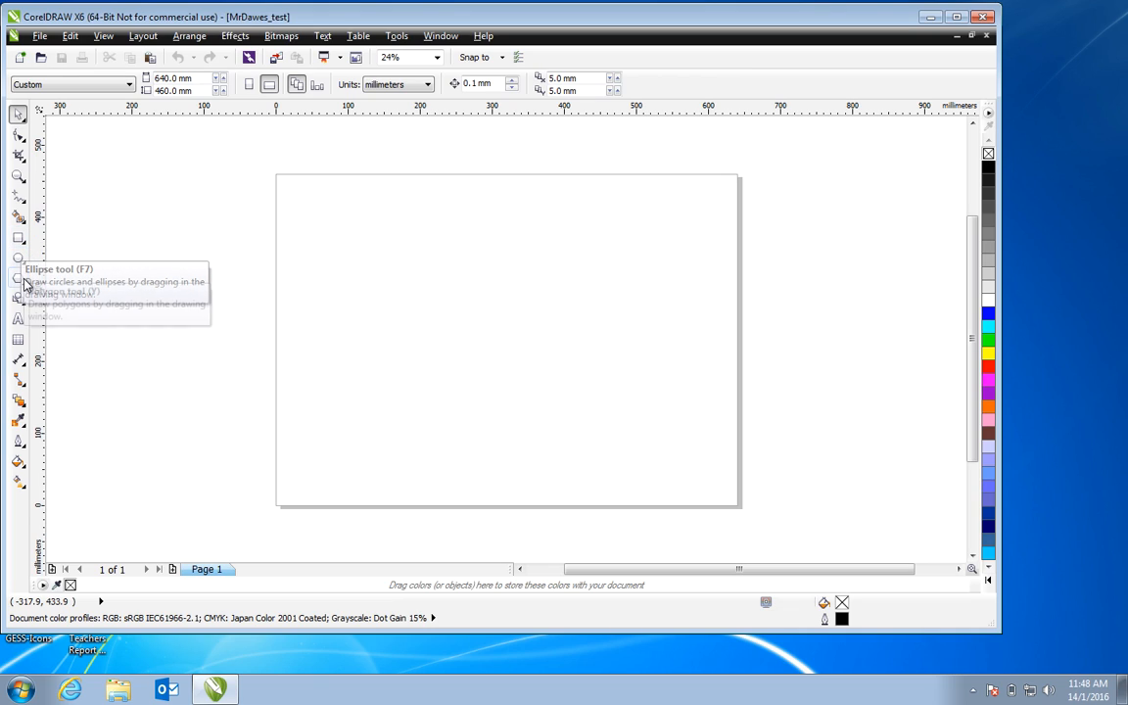
mouse_move(18, 298)
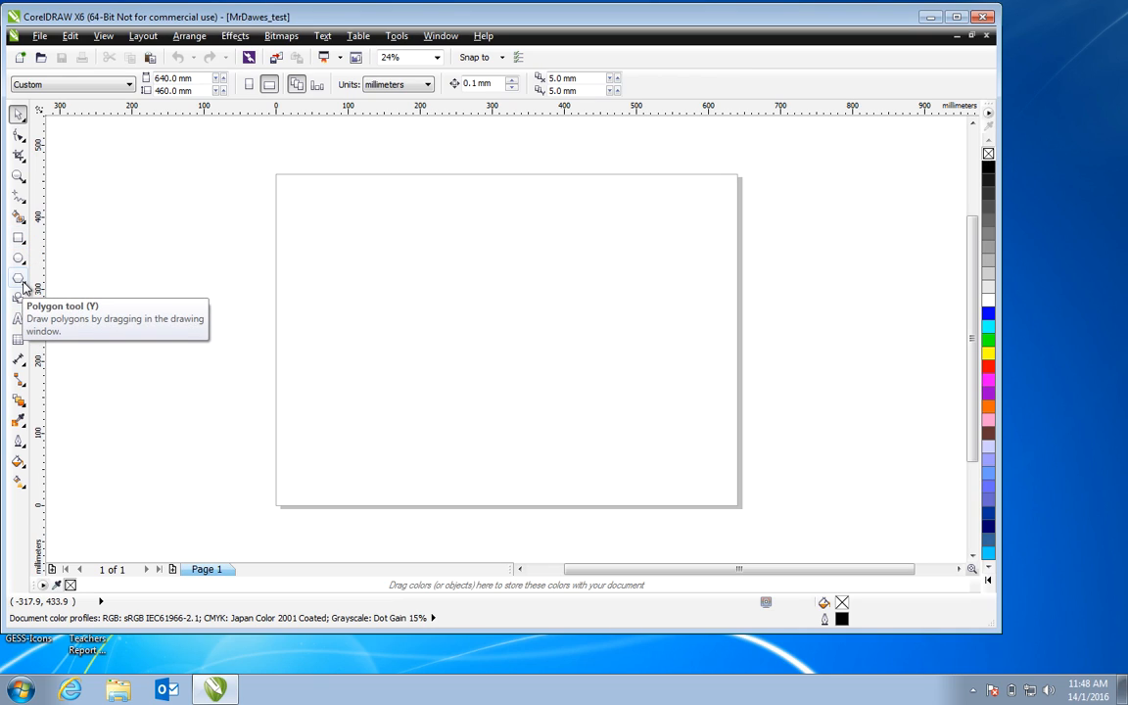
mouse_move(17, 317)
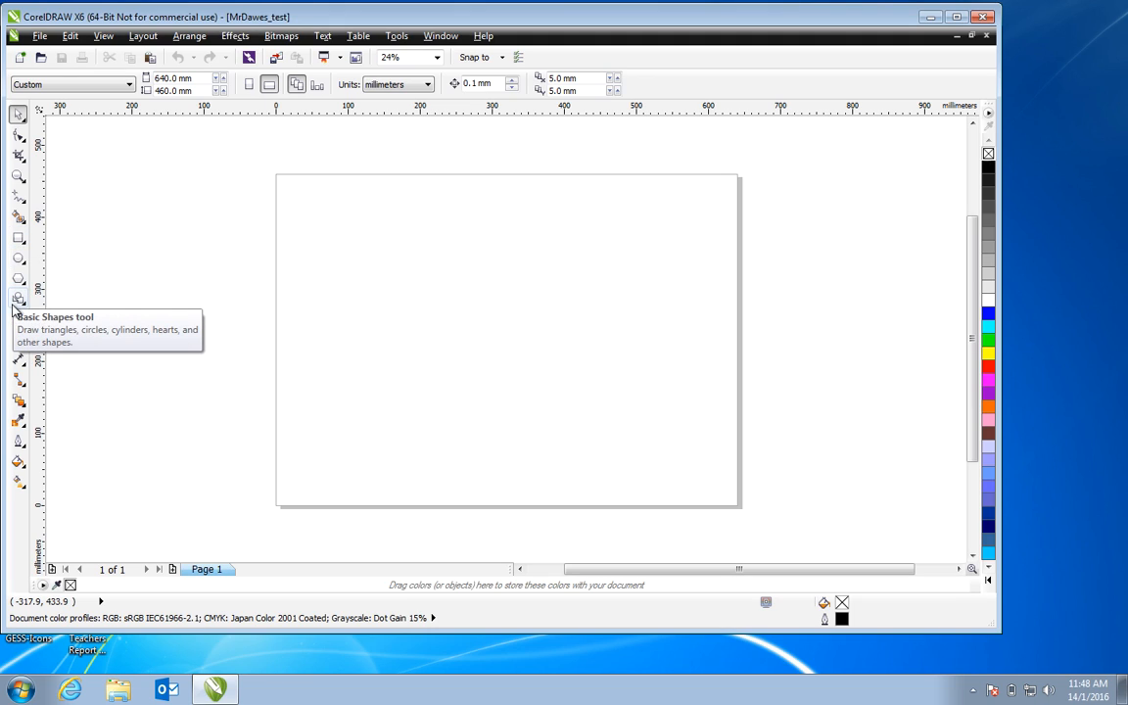
mouse_move(117, 387)
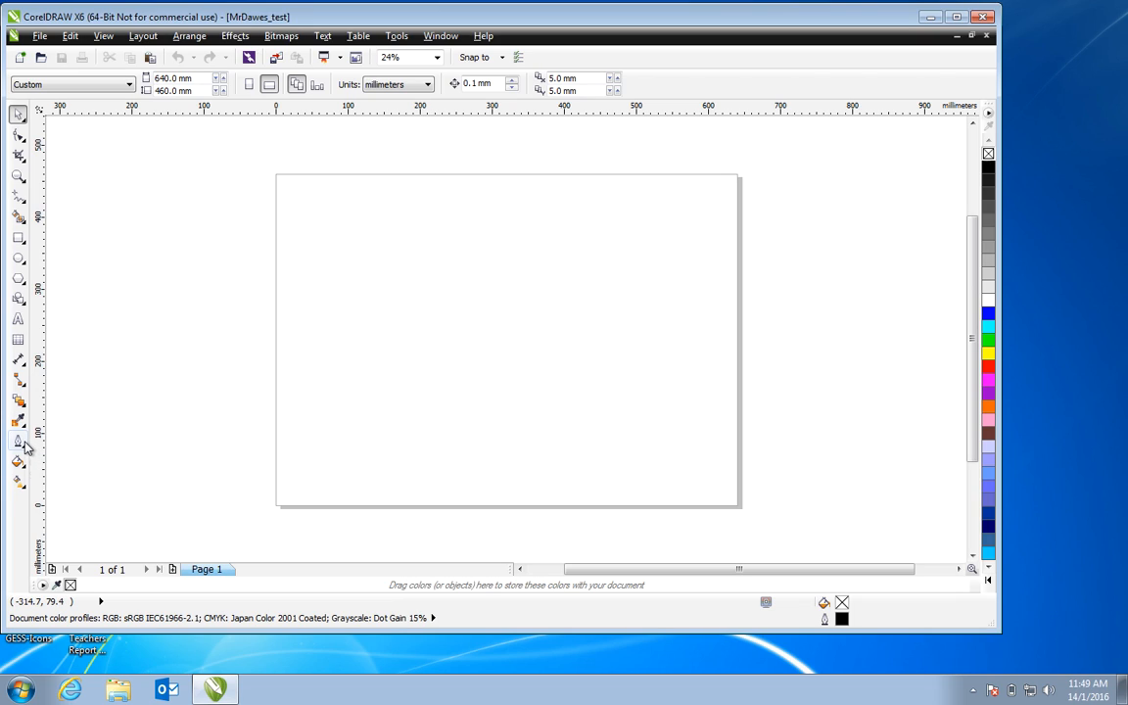
mouse_move(20, 443)
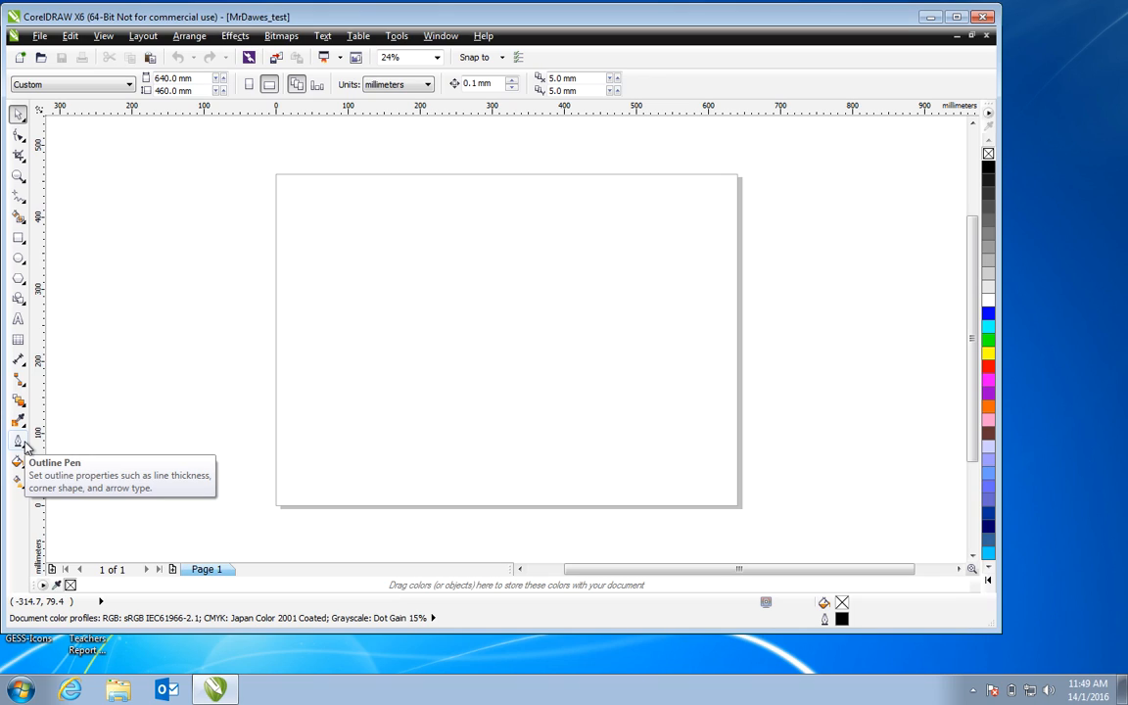
mouse_move(18, 462)
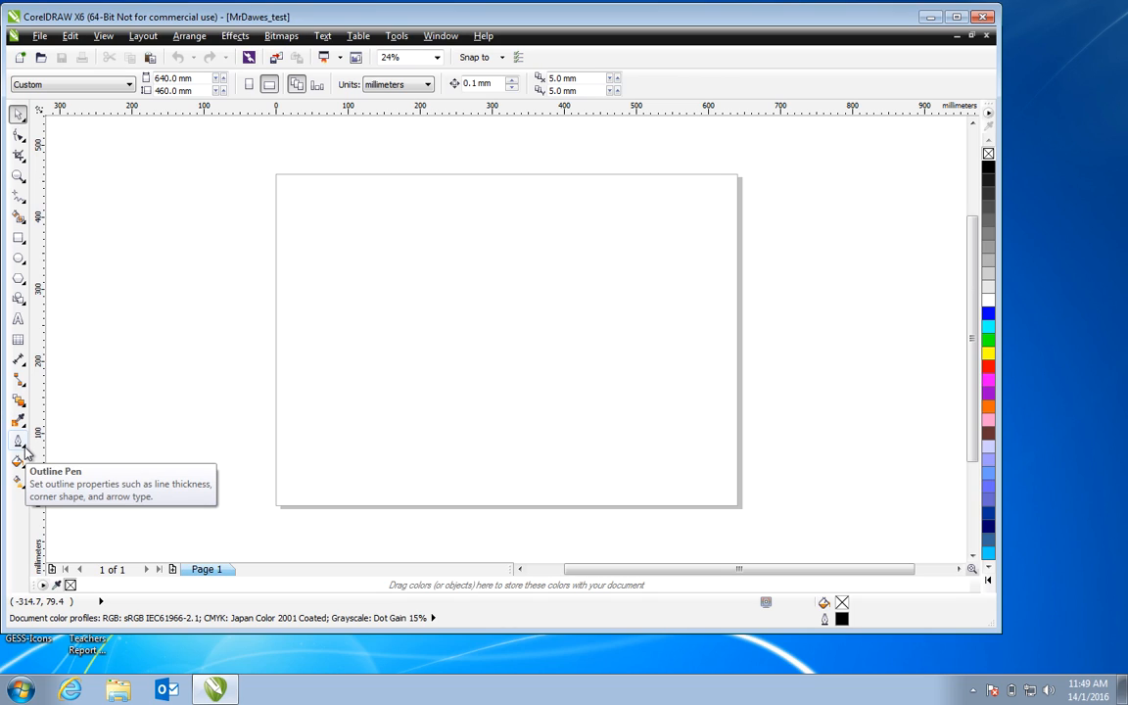
click(18, 442)
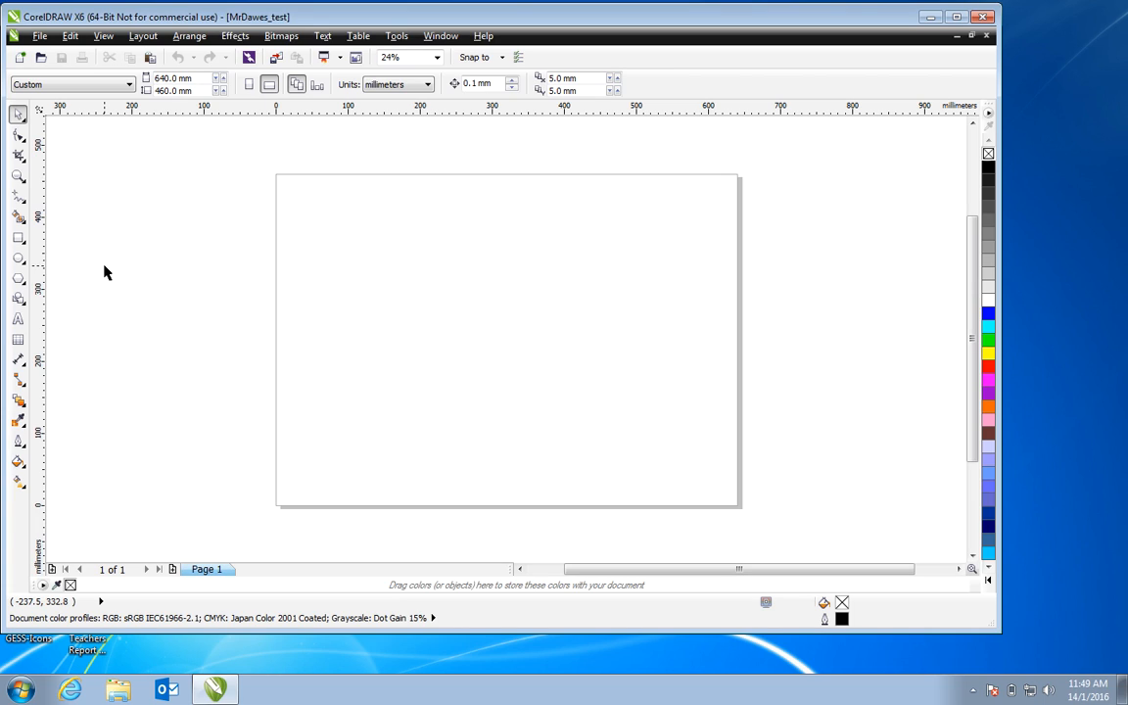
Draw a rectangle near the page's top-left and move the ellipse off the page to the left
drag(284, 186, 470, 304)
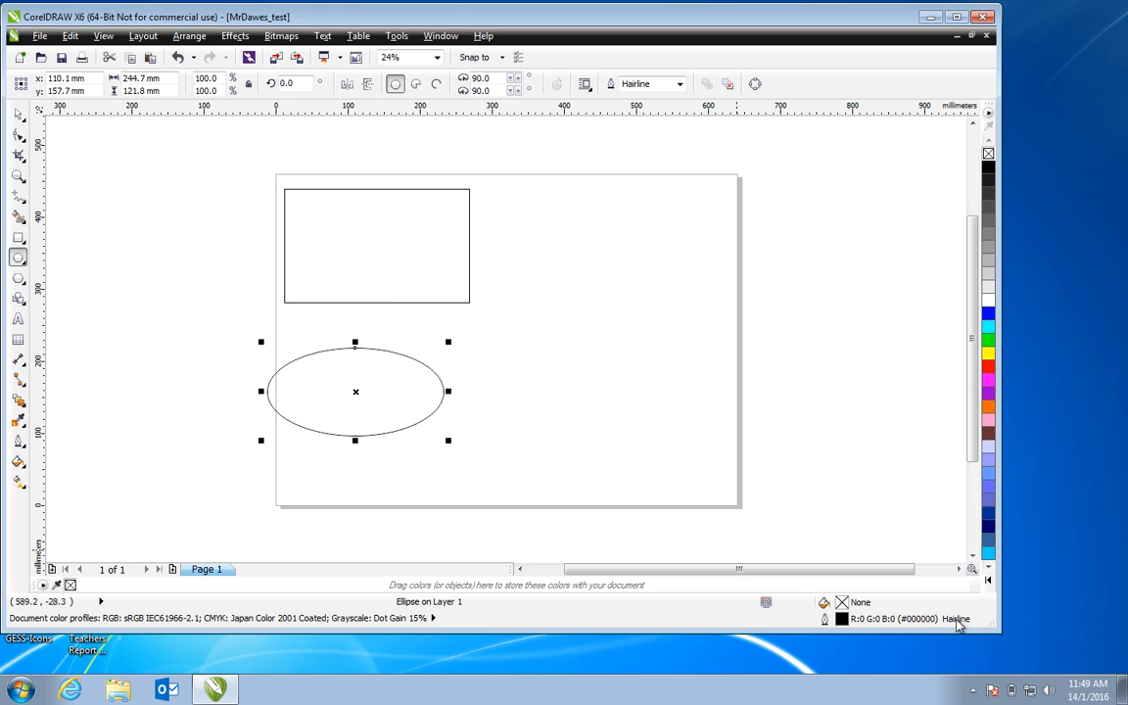
mouse_move(956, 619)
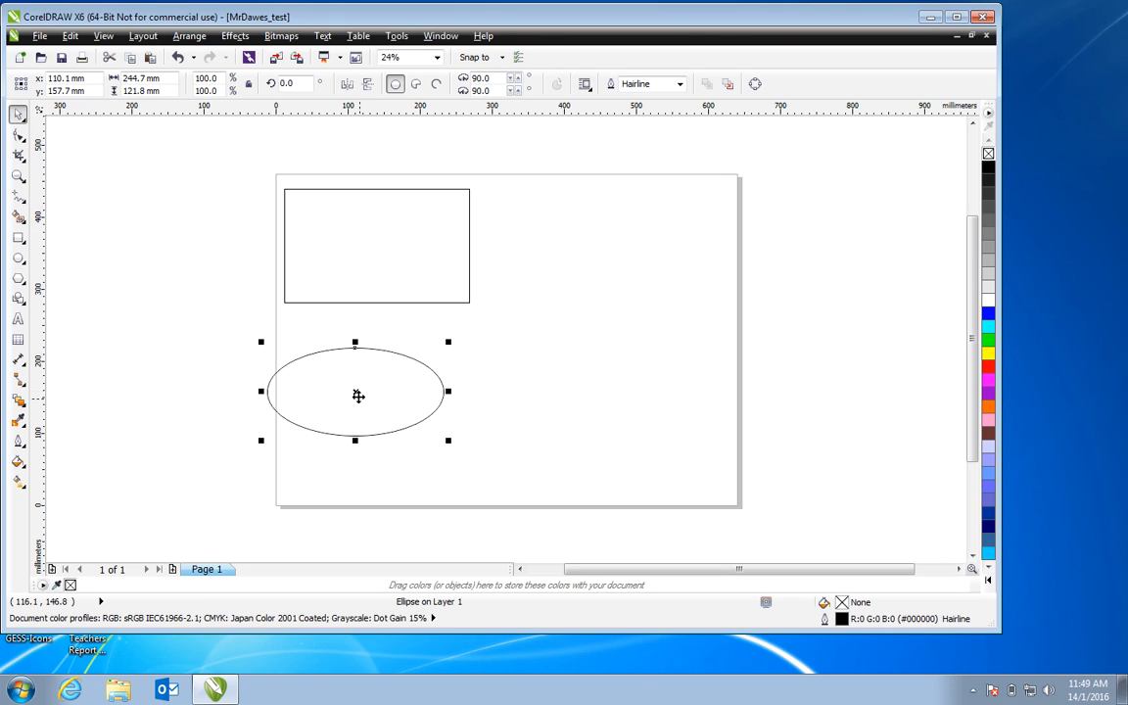
drag(354, 392, 117, 264)
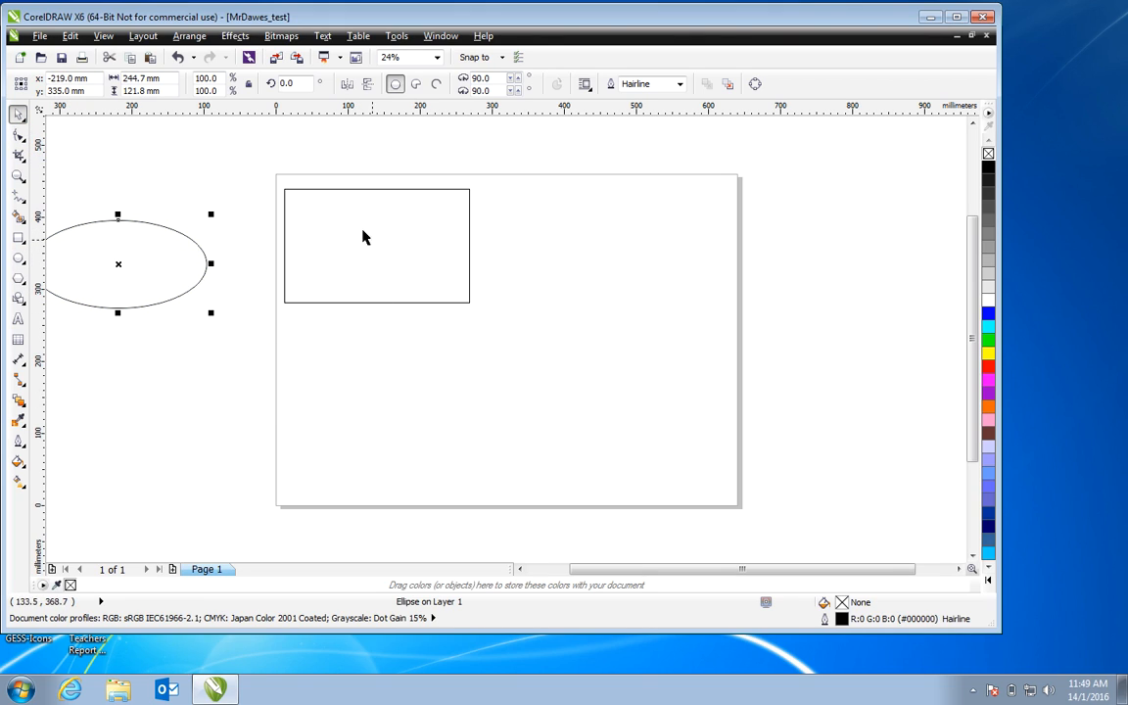
mouse_move(139, 274)
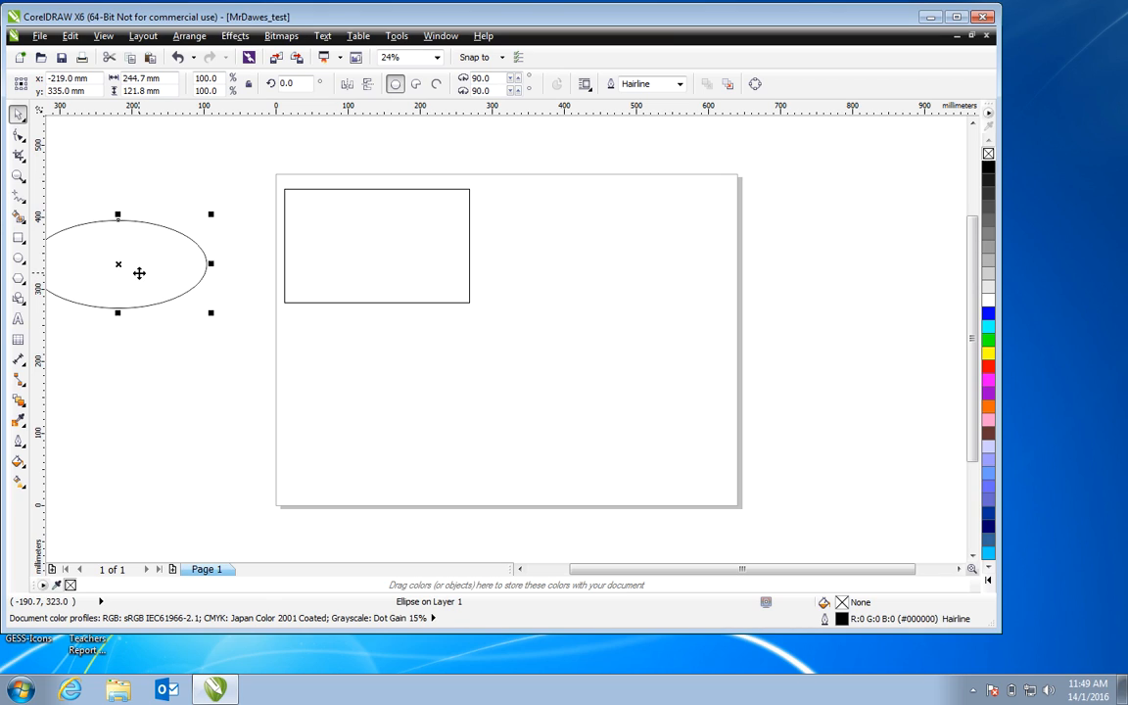
mouse_move(317, 333)
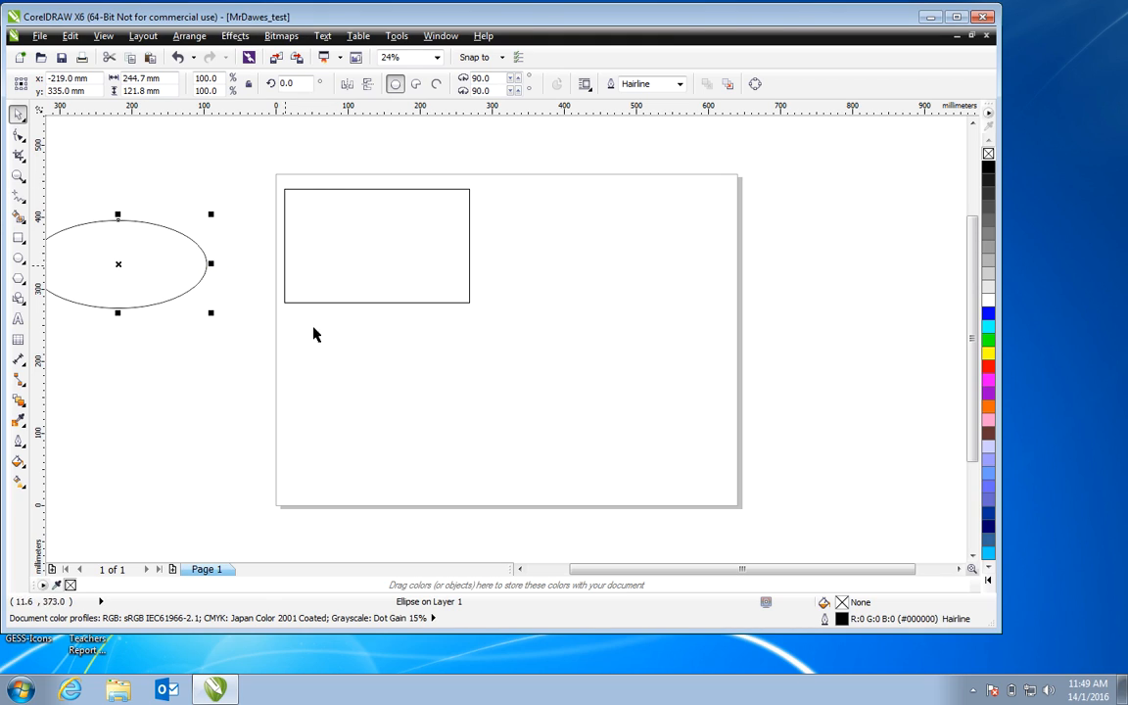
click(376, 245)
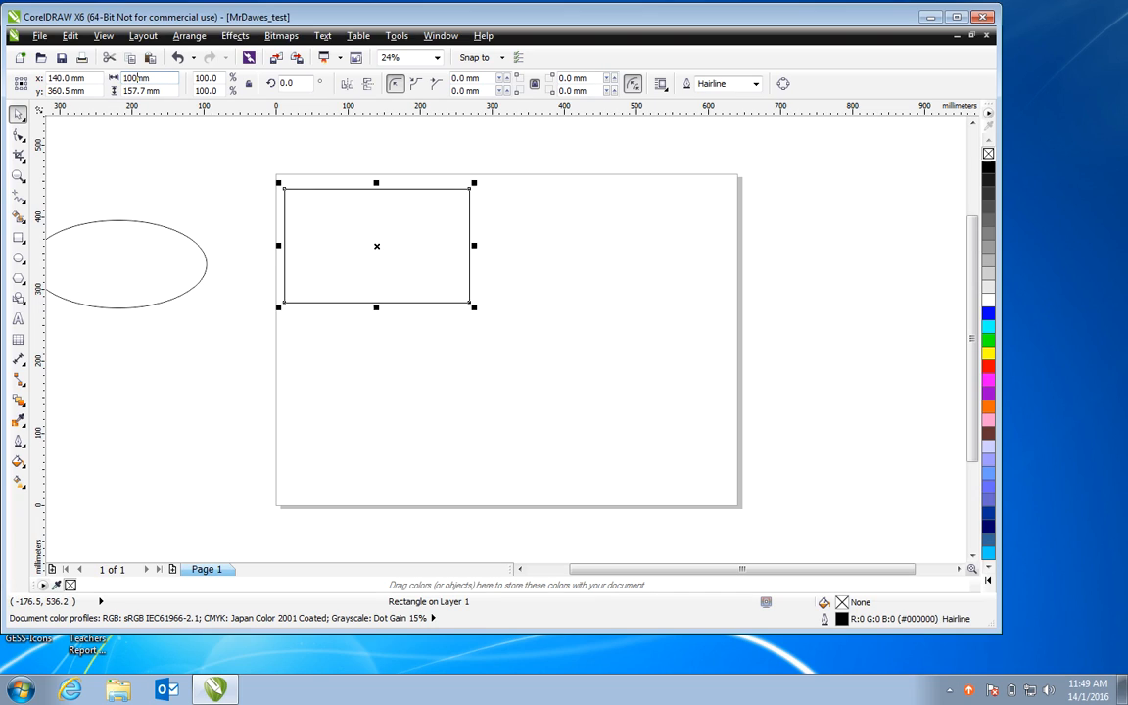
Set the rectangle's width to 100 mm, making it a 100 × 100 mm square
text(100)
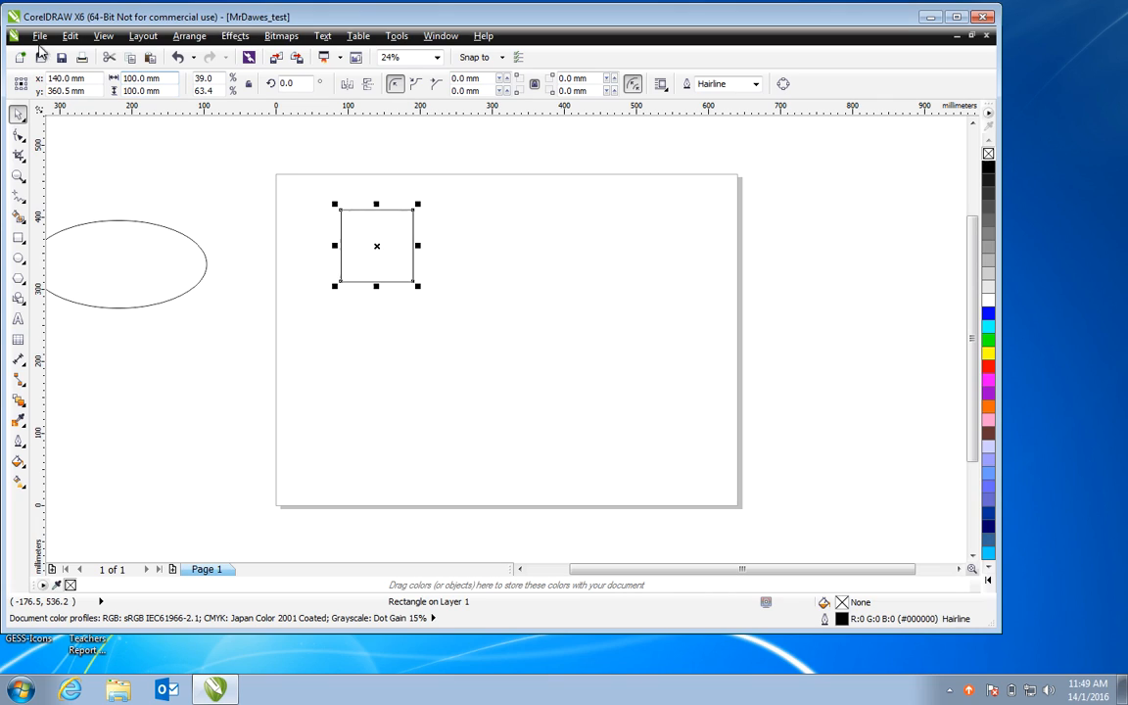
mouse_move(325, 223)
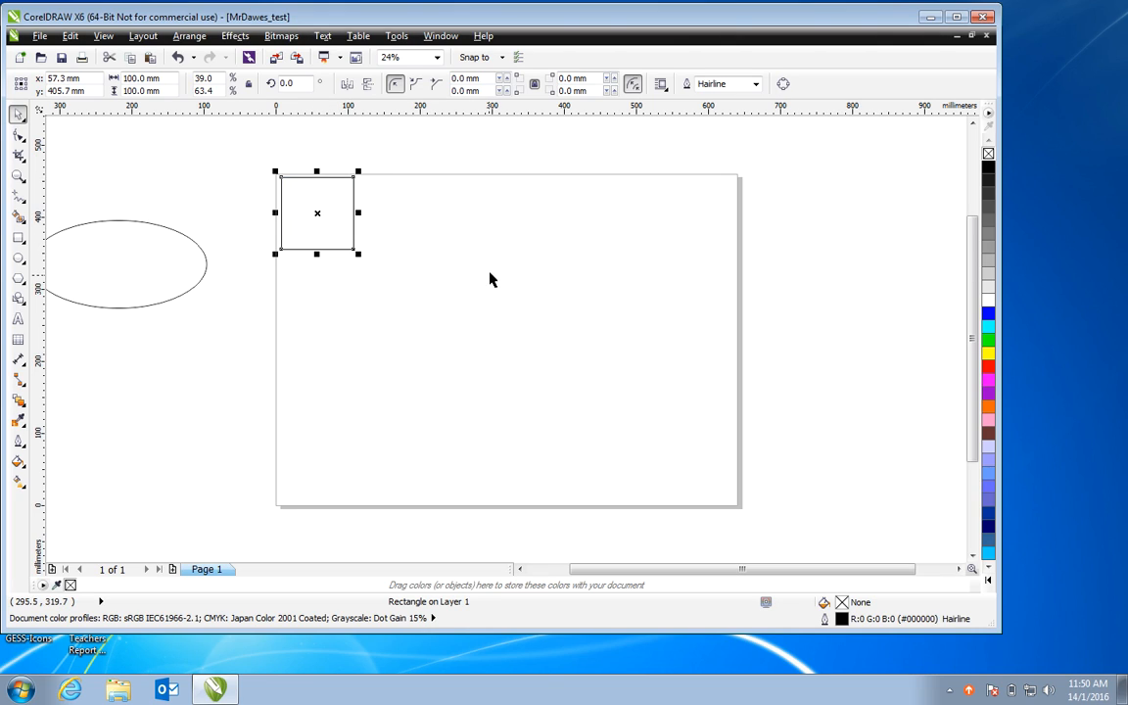
mouse_move(317, 297)
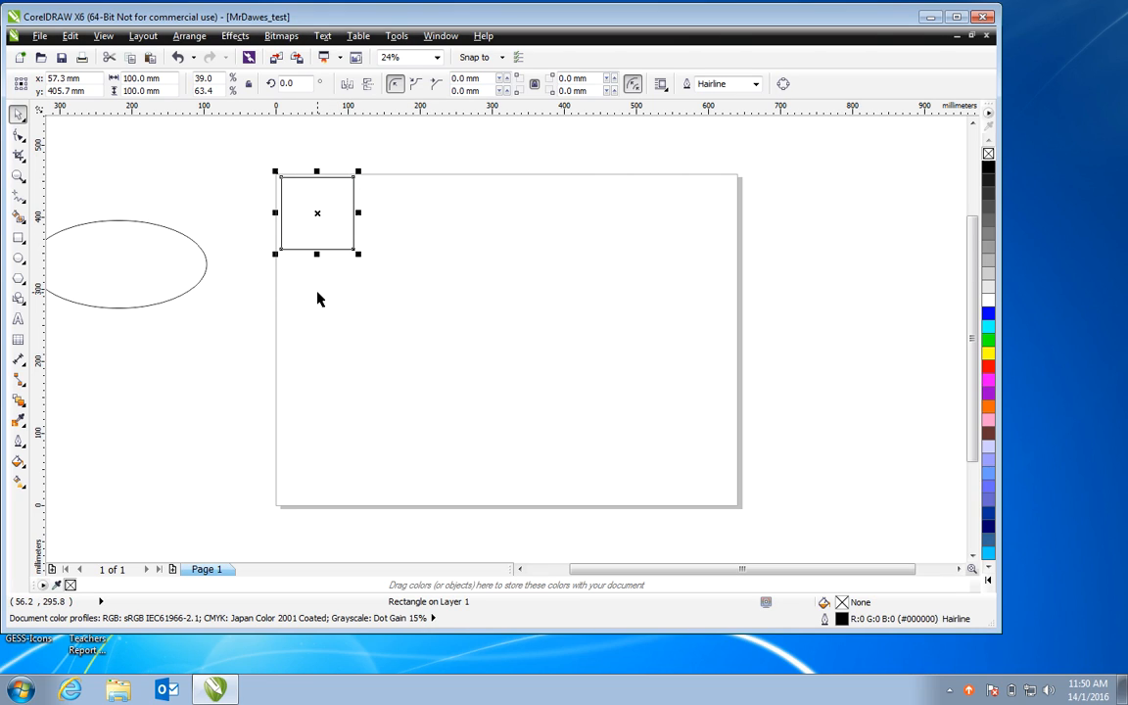
mouse_move(363, 247)
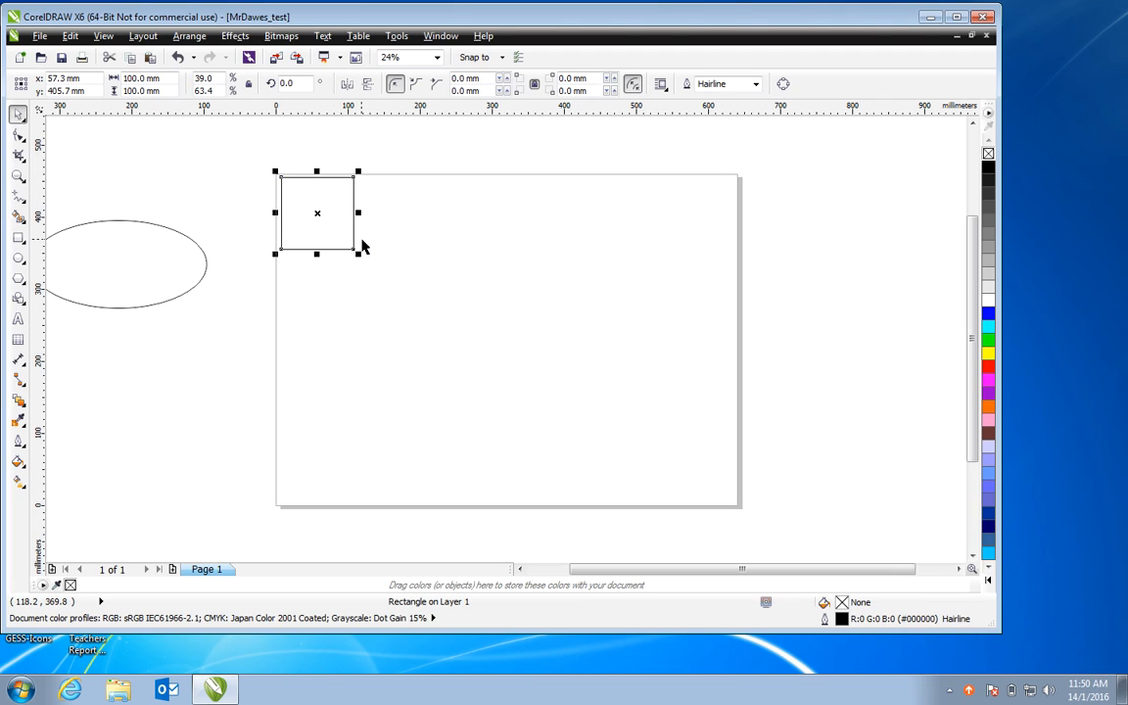
mouse_move(329, 258)
text(60)
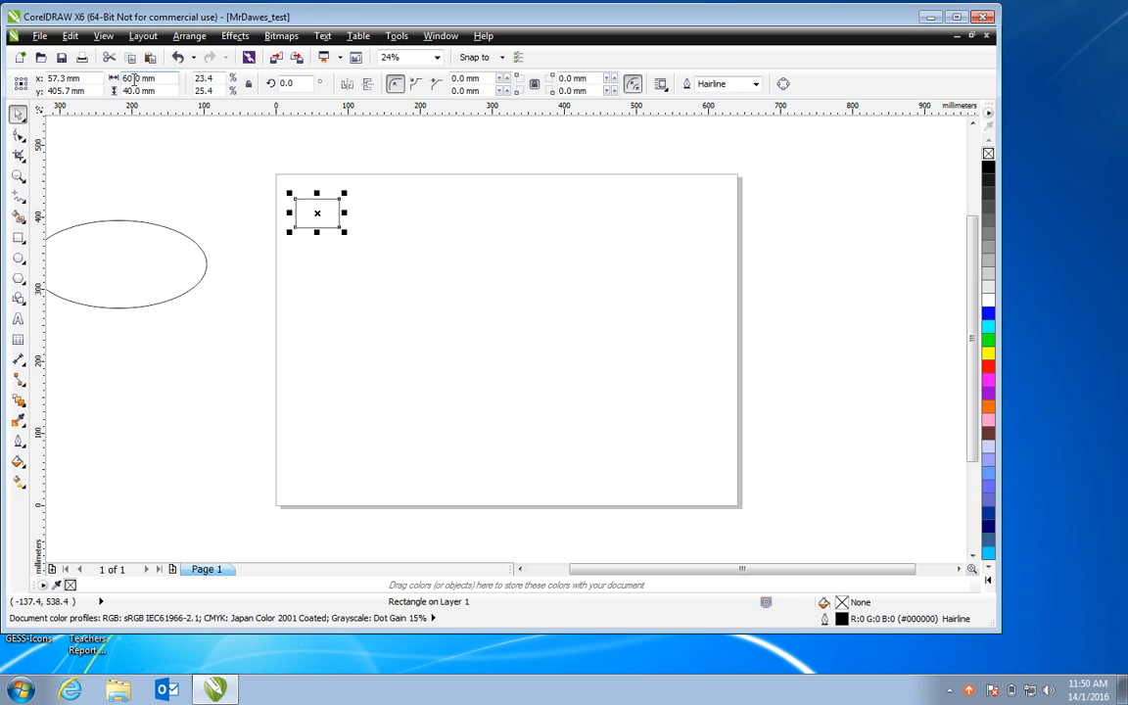
Zoom in on the 60 × 40 mm rectangle at the page corner
click(17, 177)
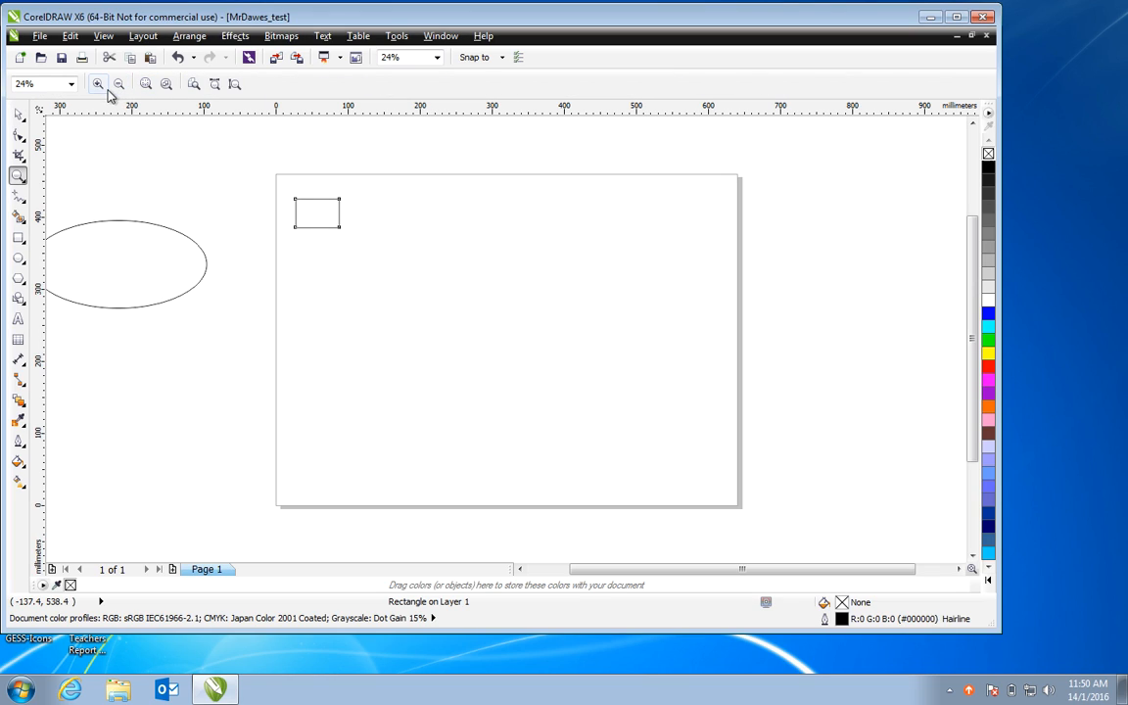
mouse_move(117, 84)
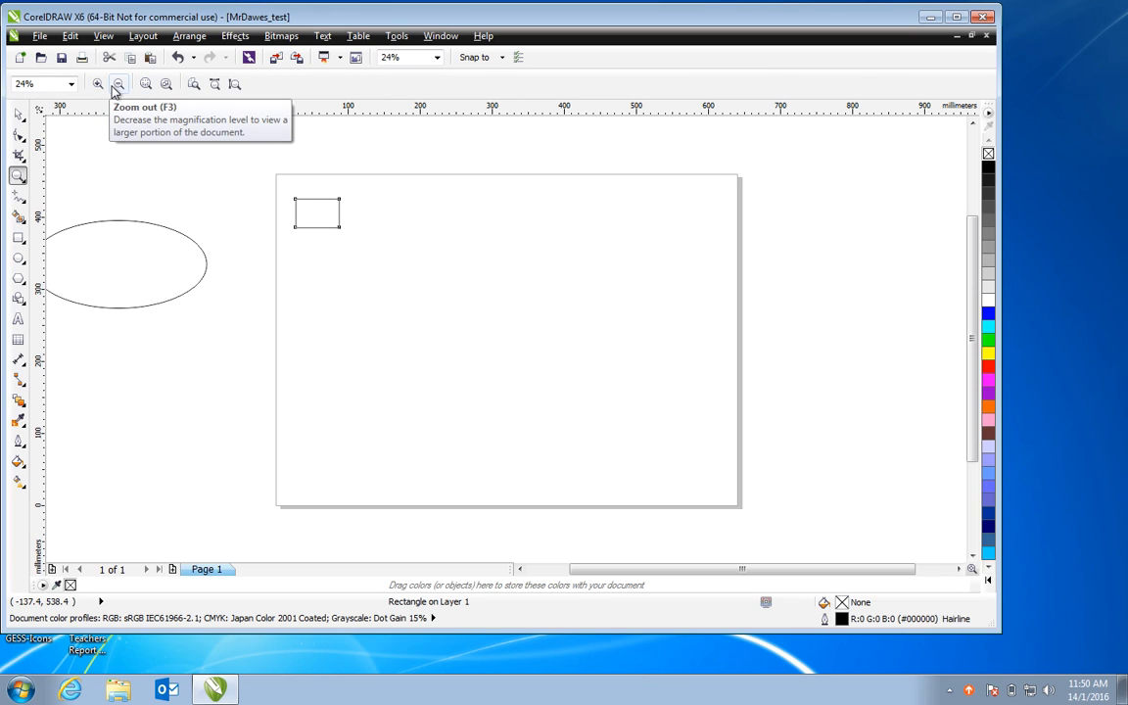
mouse_move(166, 83)
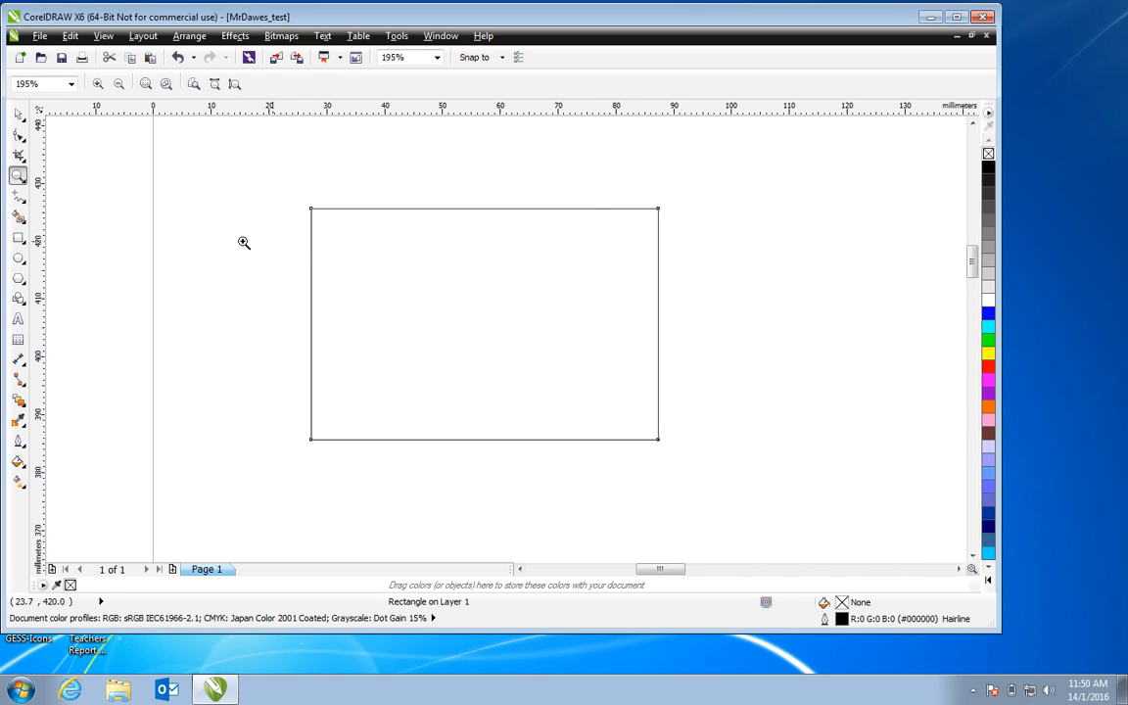
mouse_move(204, 251)
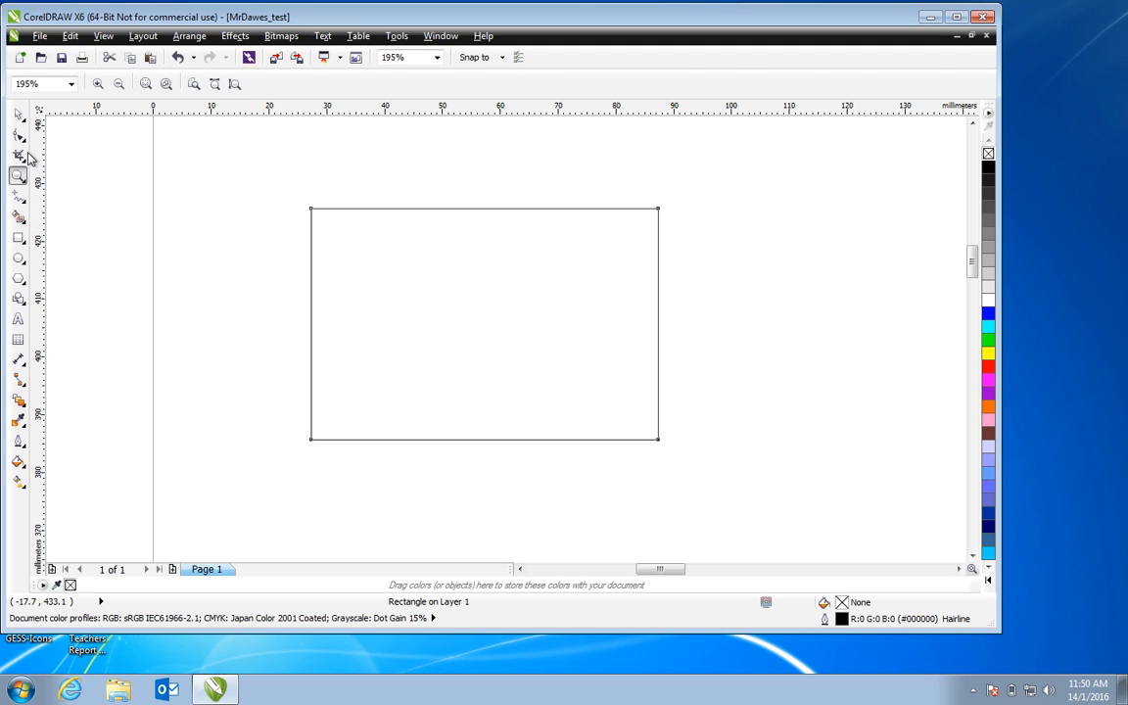
mouse_move(30, 250)
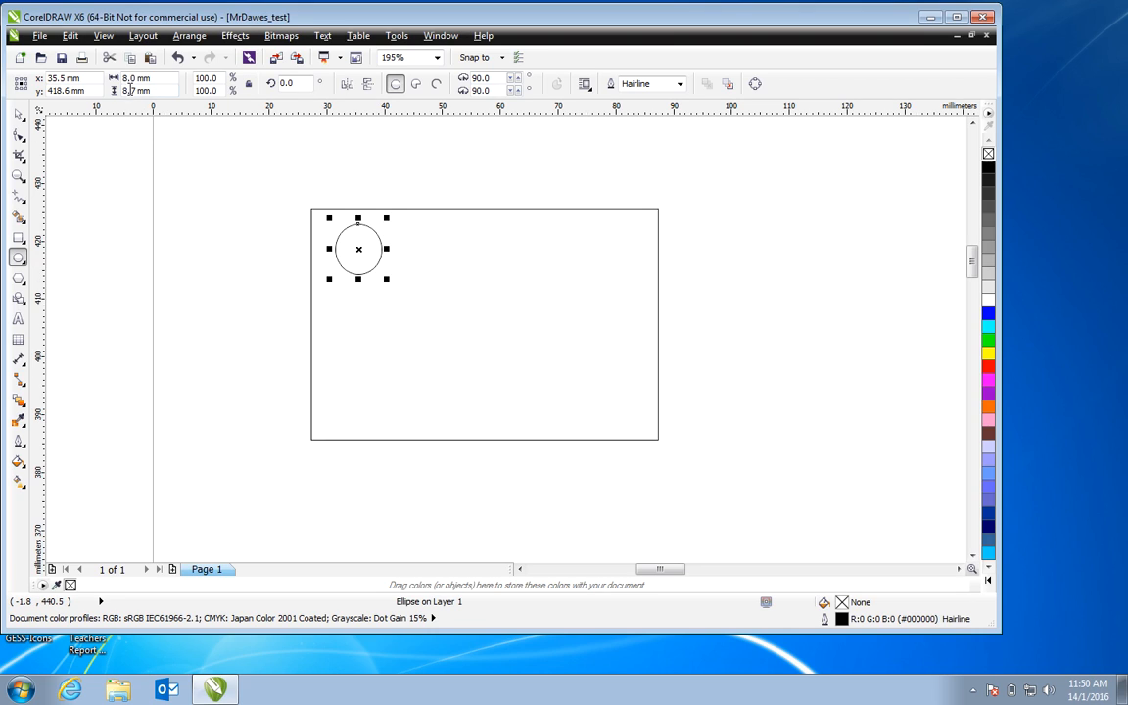
mouse_move(135, 82)
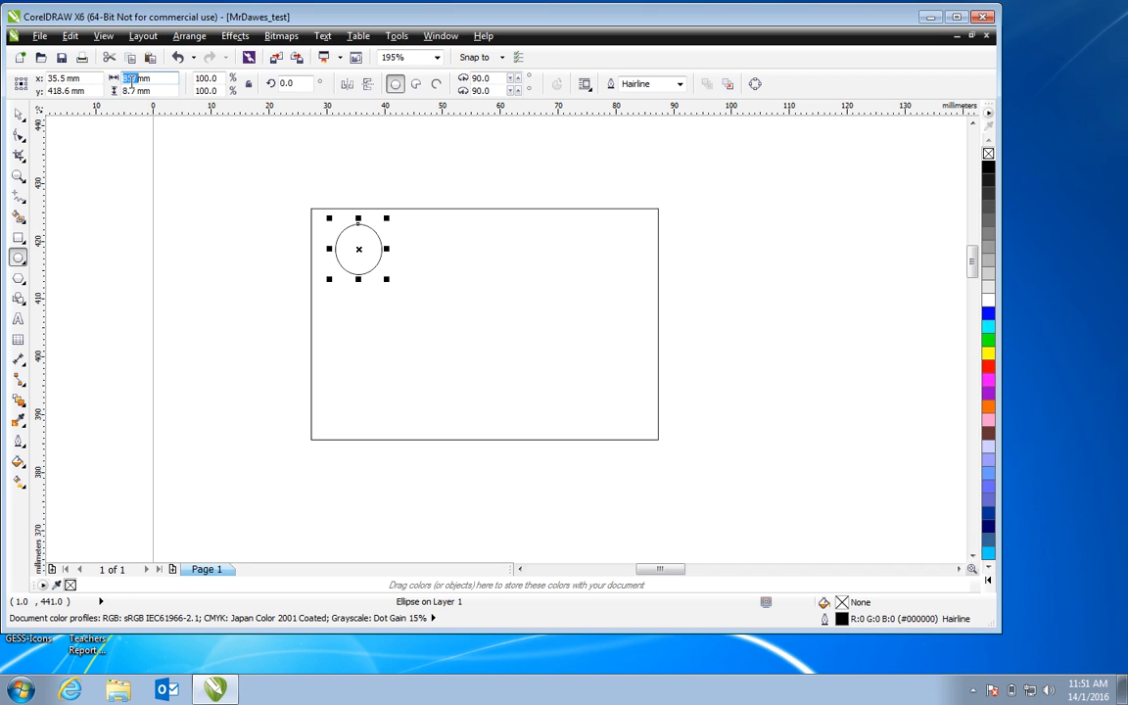
Size the hole circle to 6 mm and drop it into the rectangle's top-left corner
text(6)
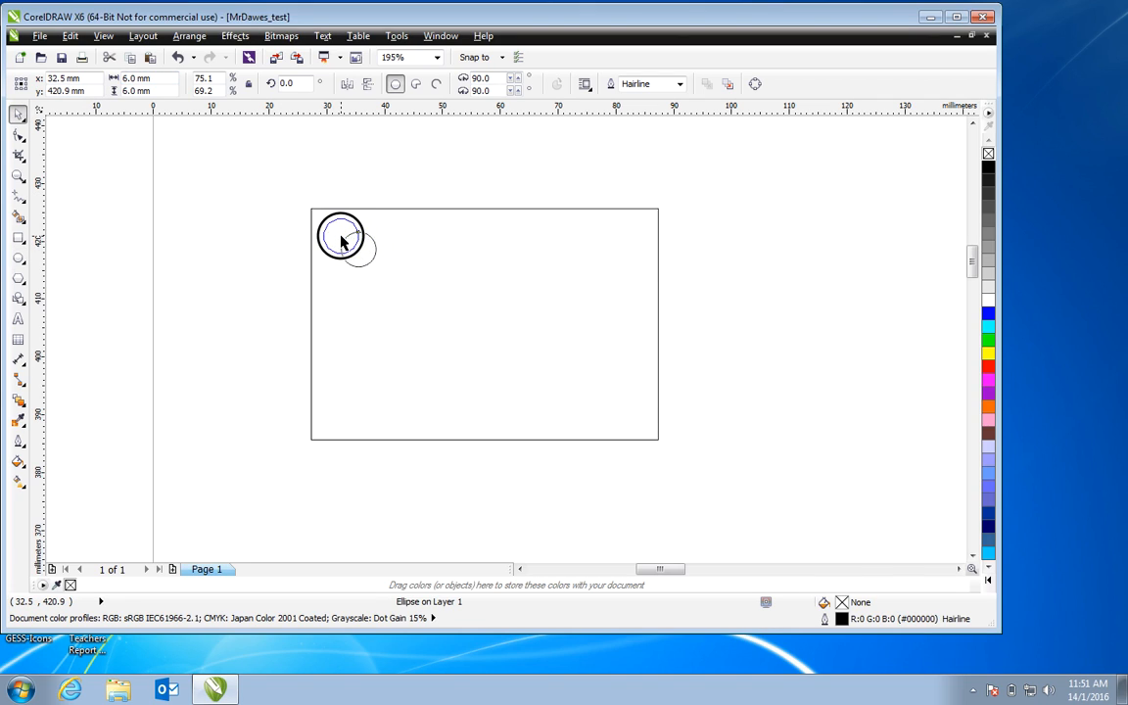
click(341, 239)
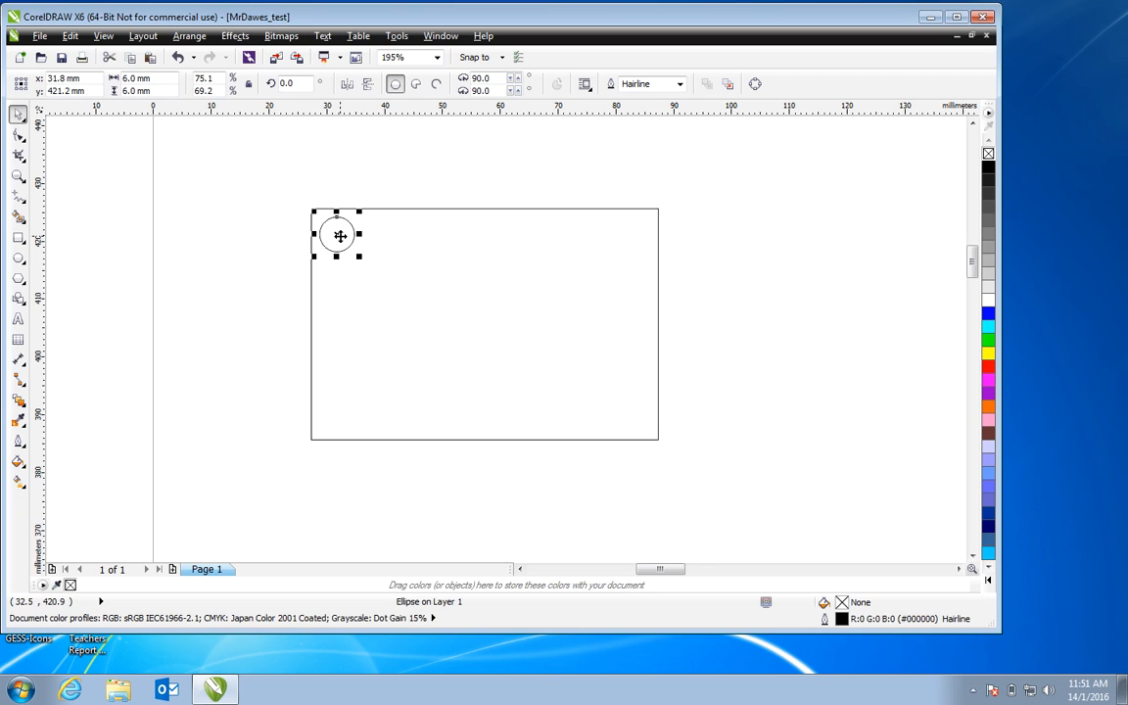
mouse_move(18, 321)
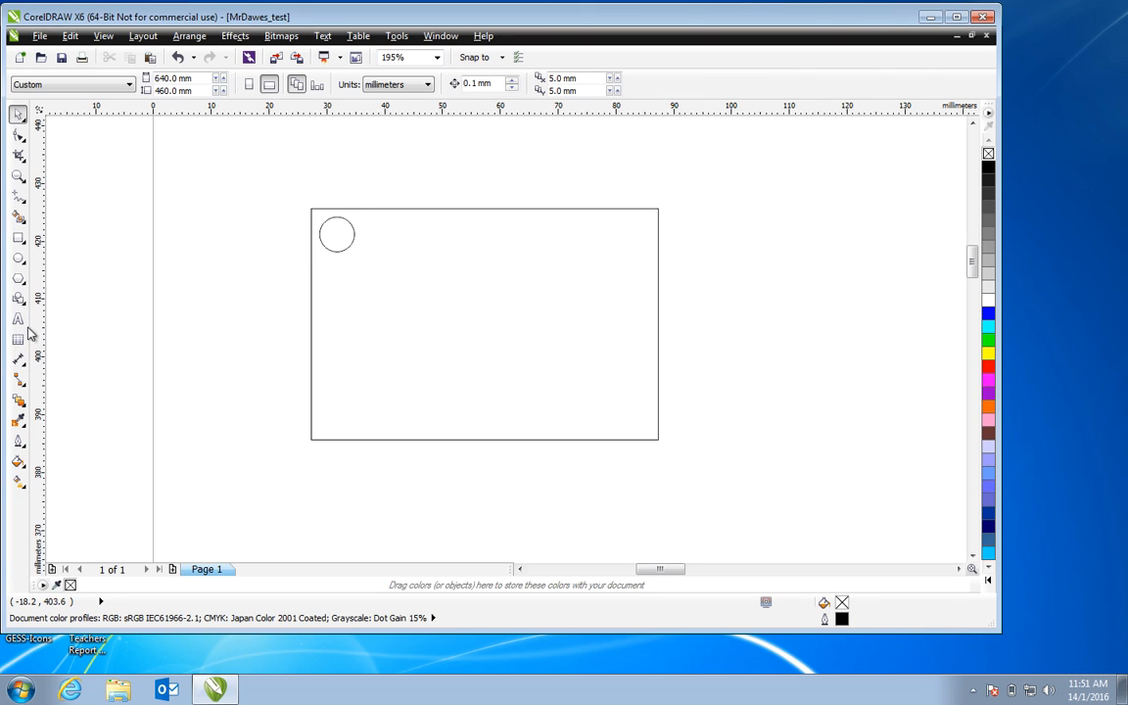
mouse_move(17, 317)
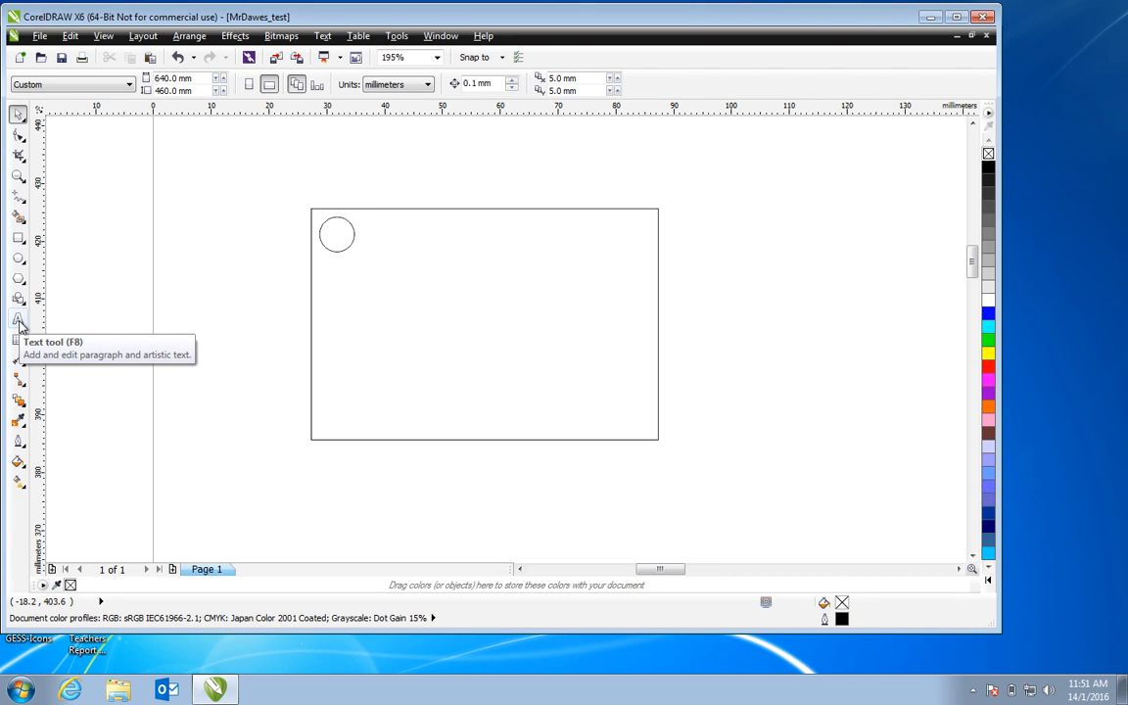
Add the text 'Mr Dawes' inside the rectangle and squash it to a lower height
click(19, 318)
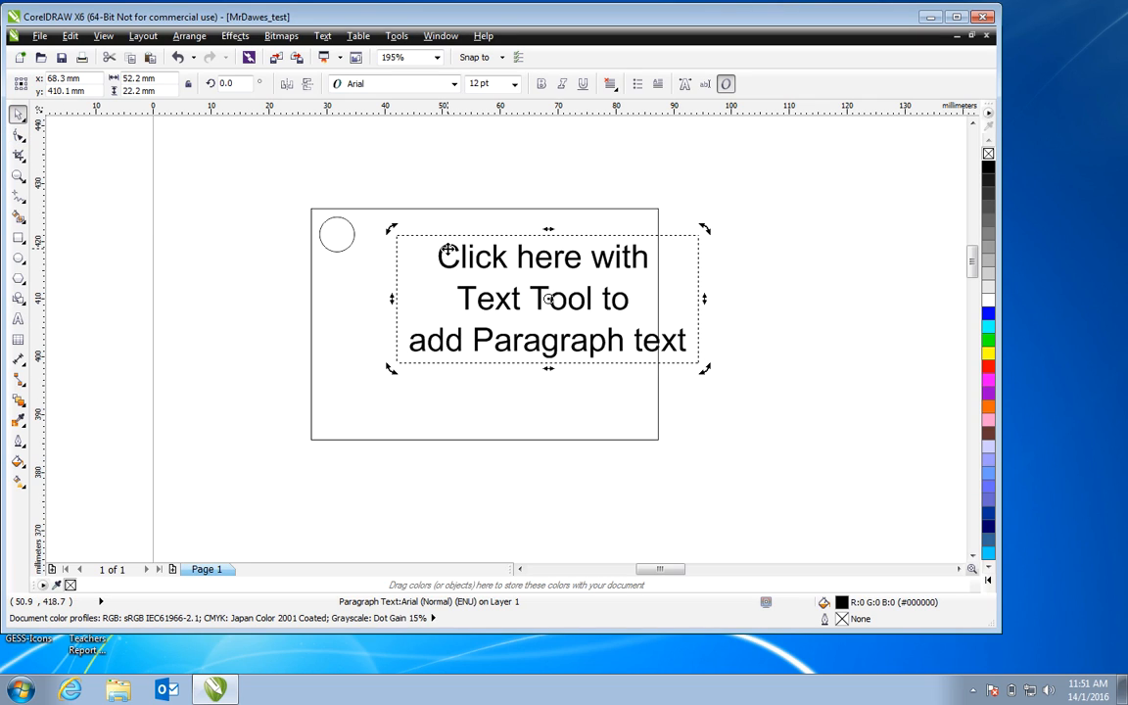
click(434, 252)
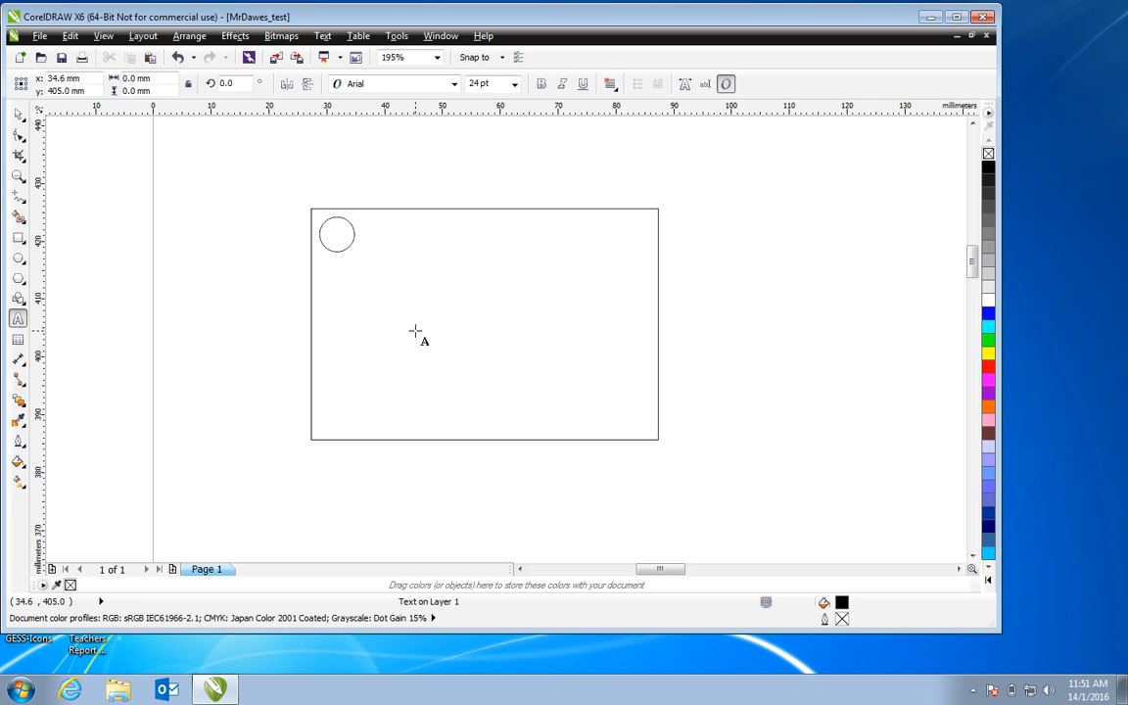
text(Mr)
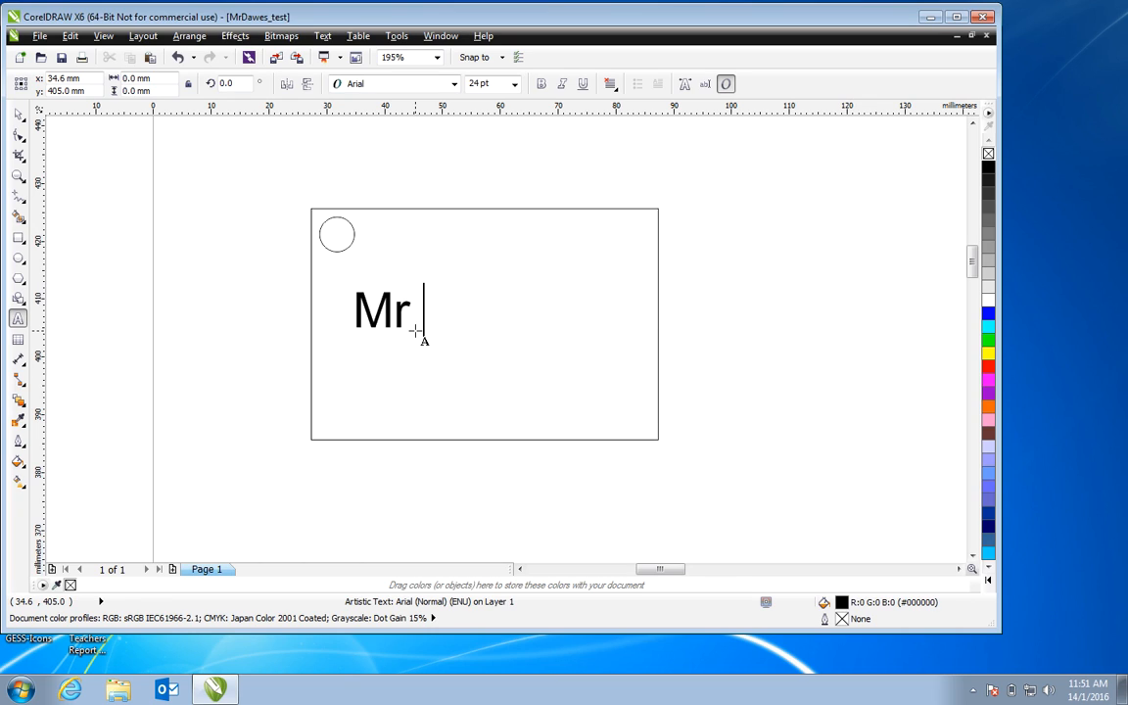
text(Dawes)
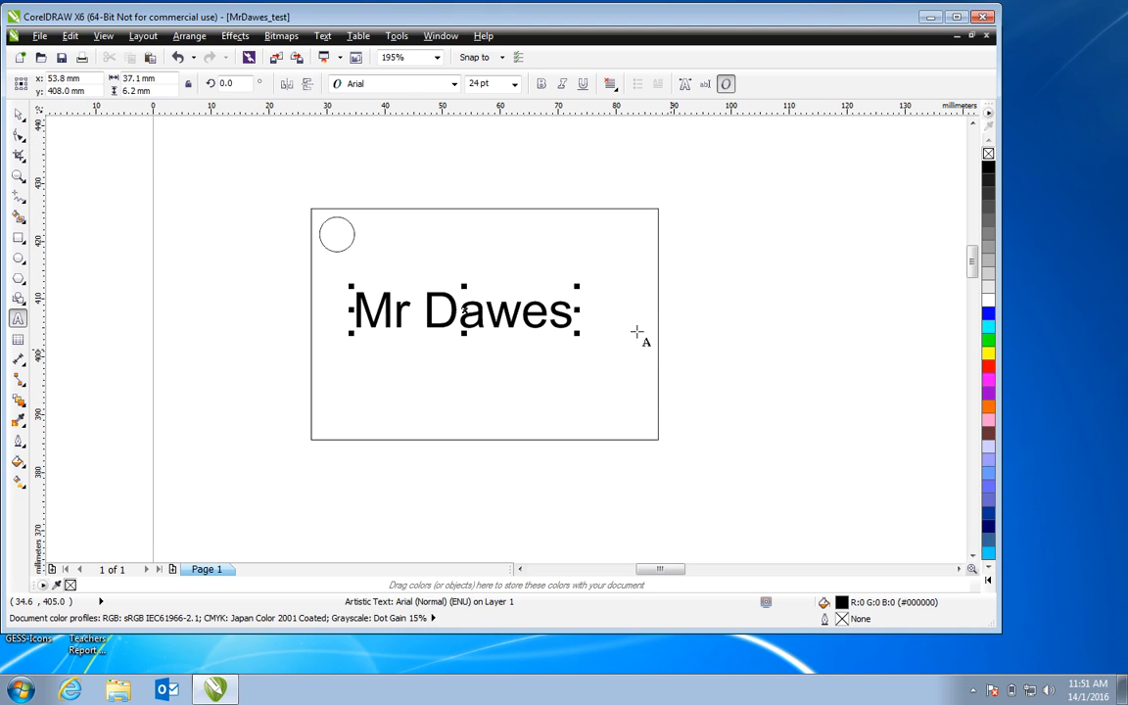
mouse_move(575, 290)
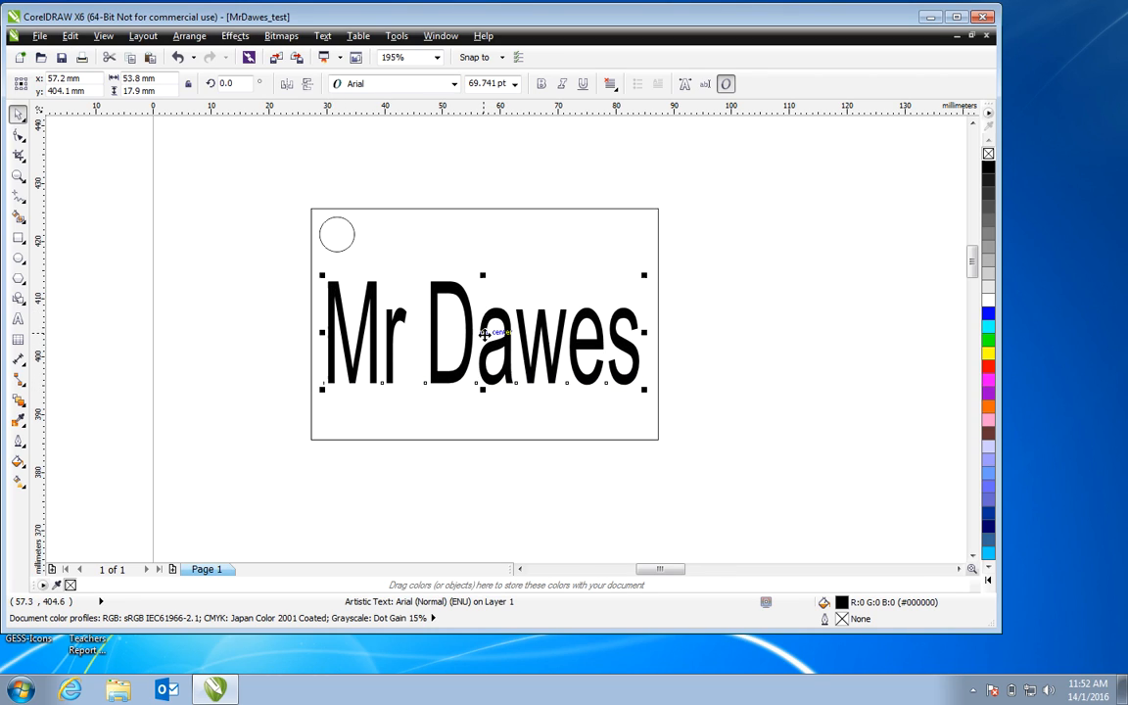
drag(482, 388, 482, 360)
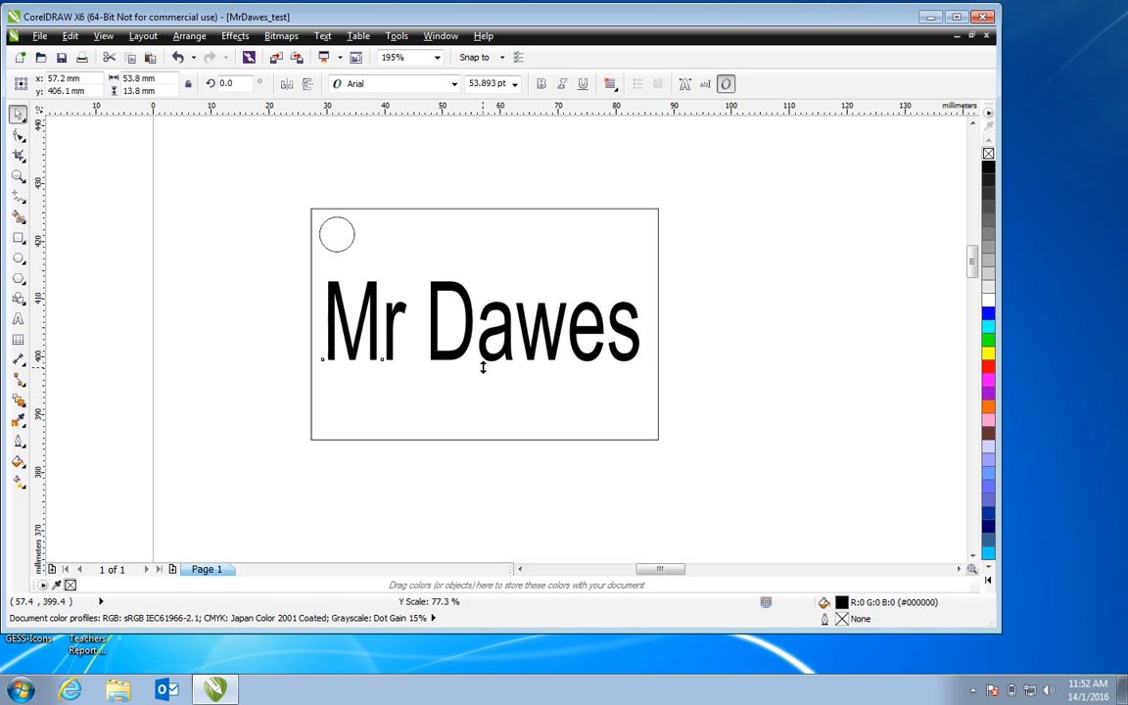
click(480, 321)
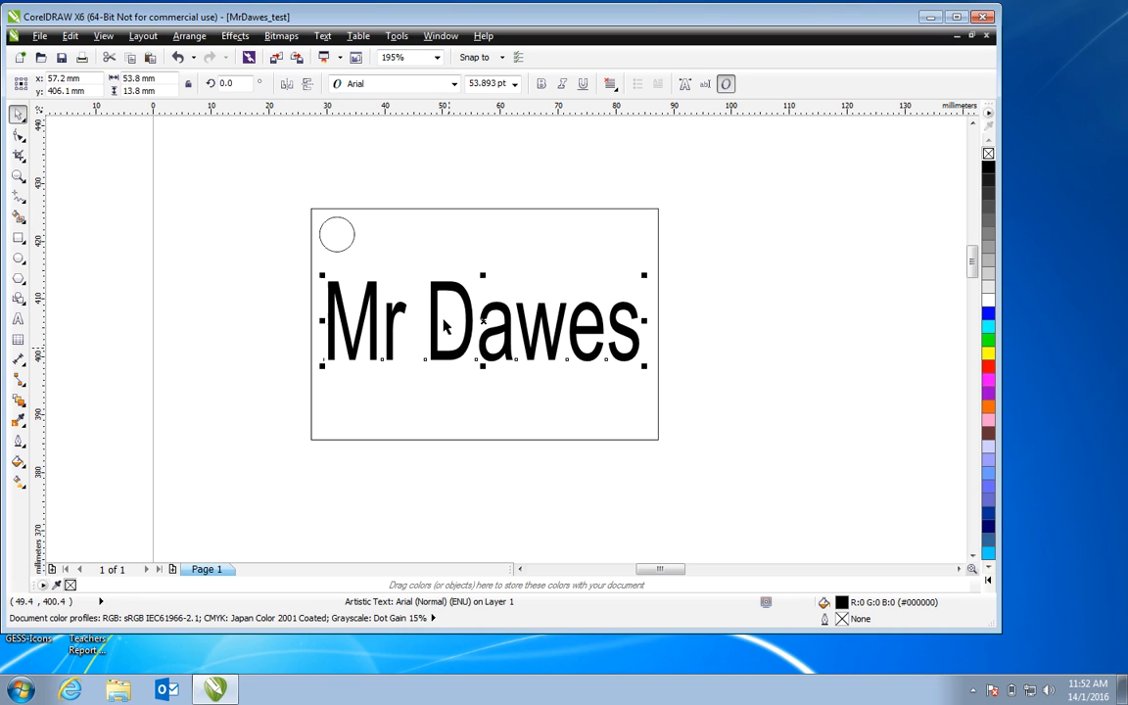
mouse_move(450, 372)
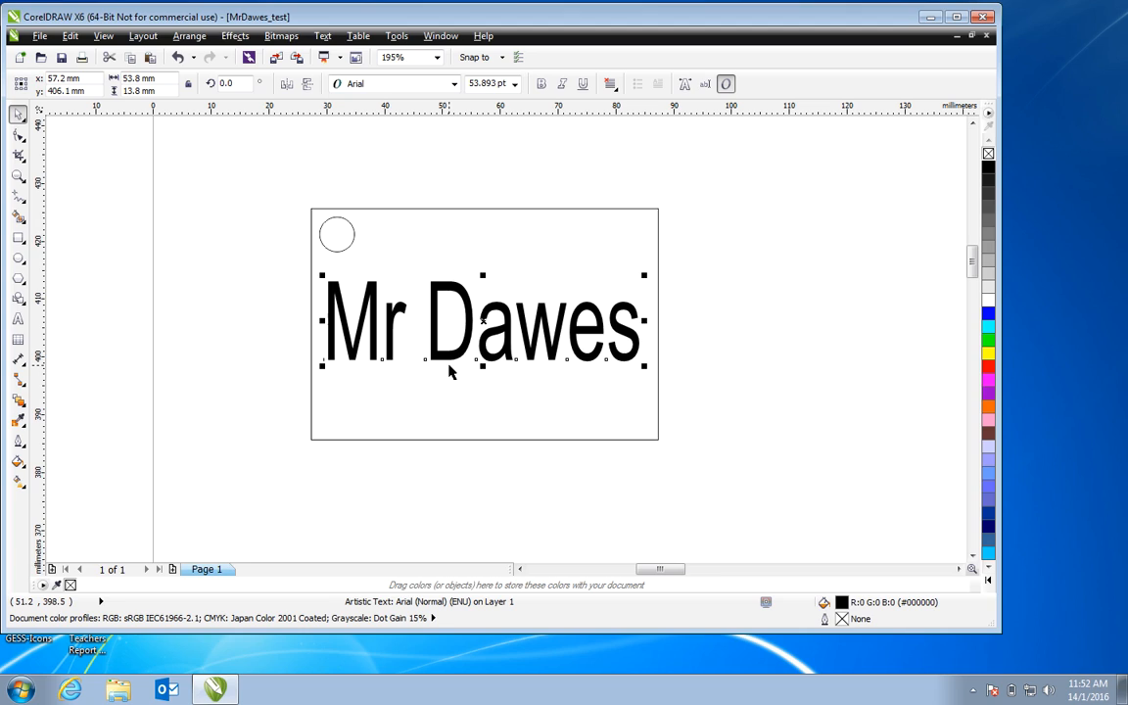
mouse_move(840, 603)
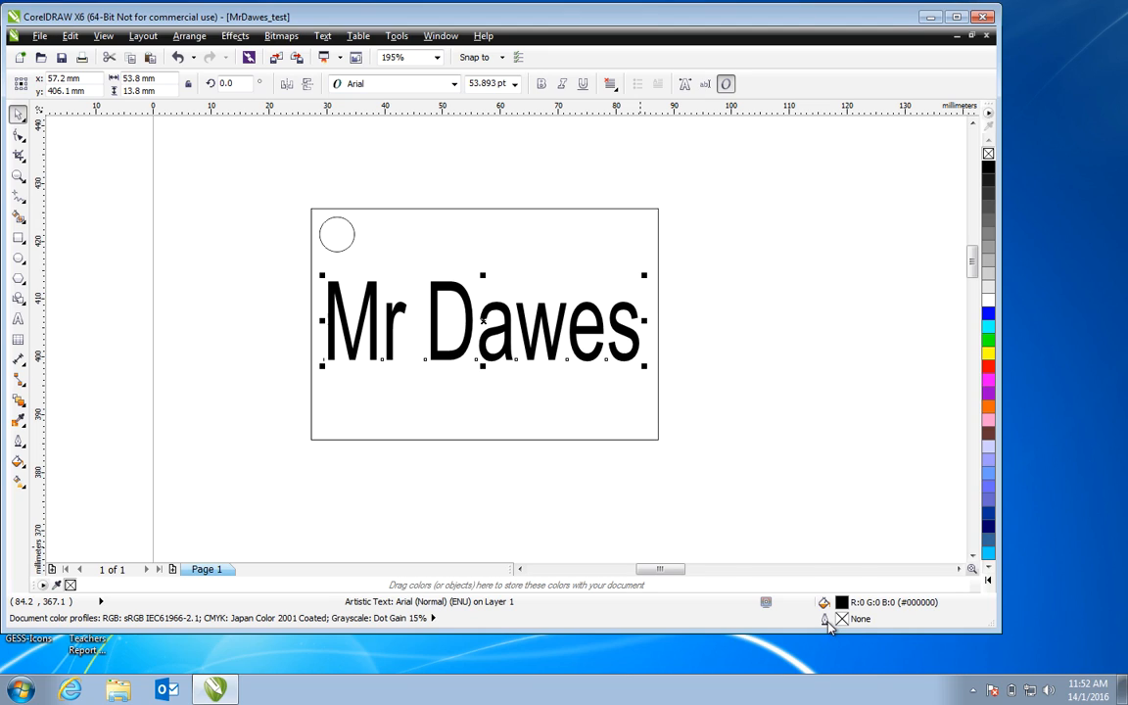
mouse_move(18, 442)
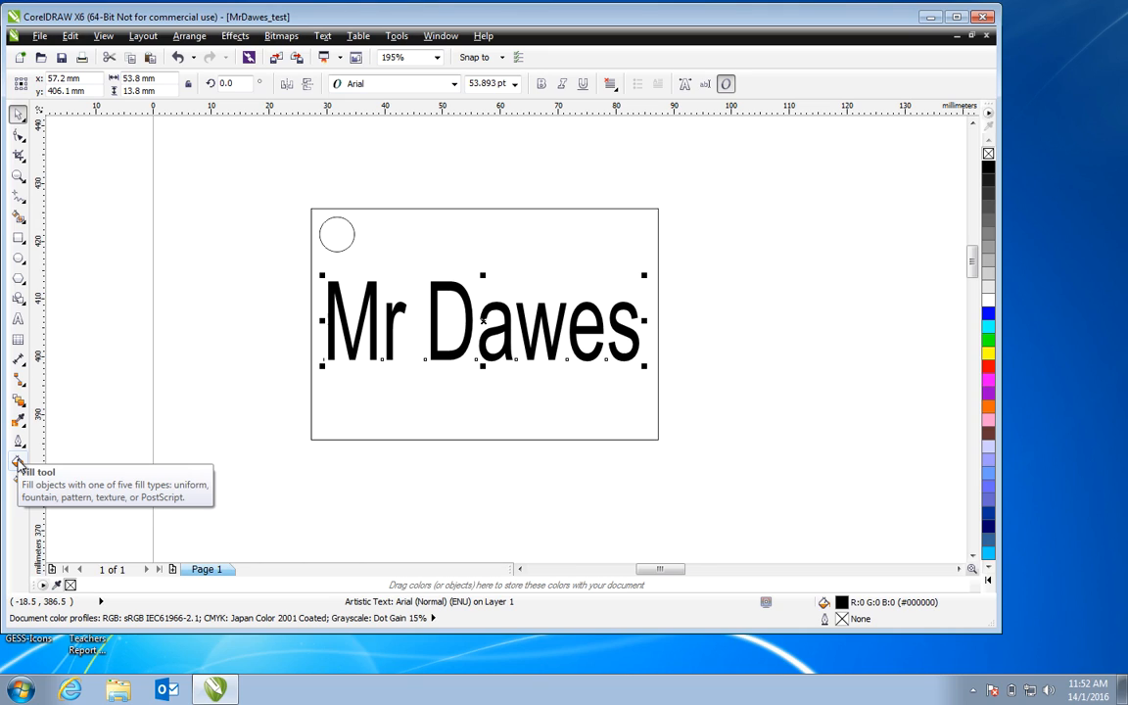
mouse_move(365, 353)
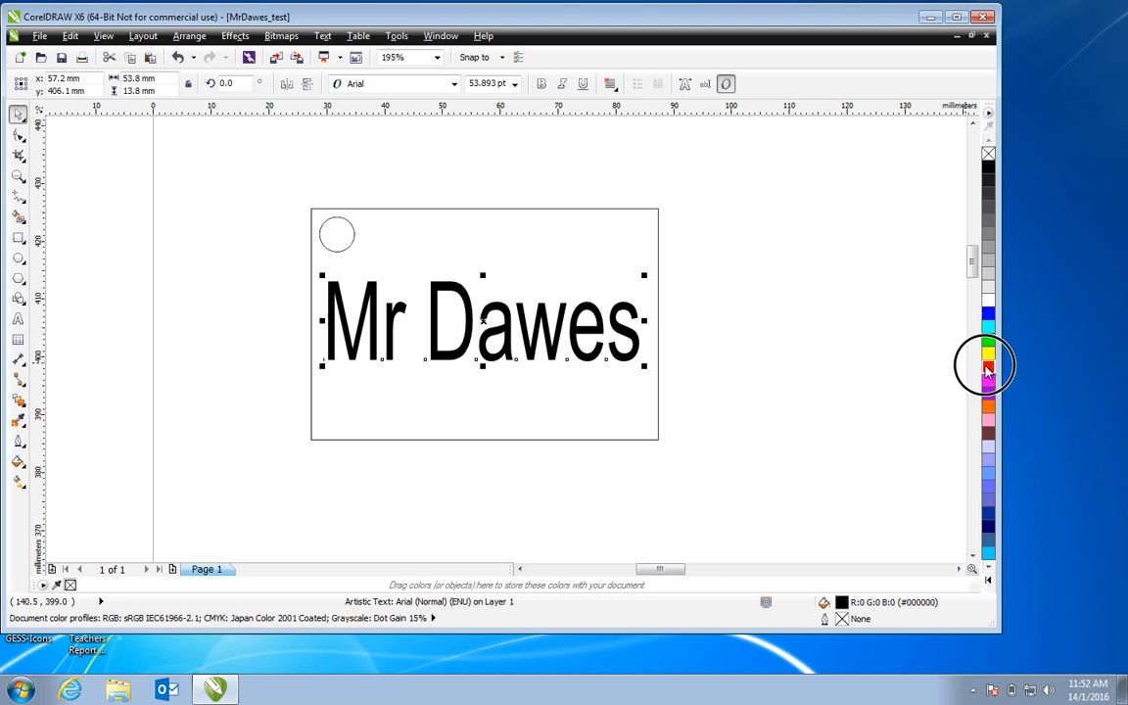
Fill the 'Mr Dawes' text red from the colour palette
click(987, 368)
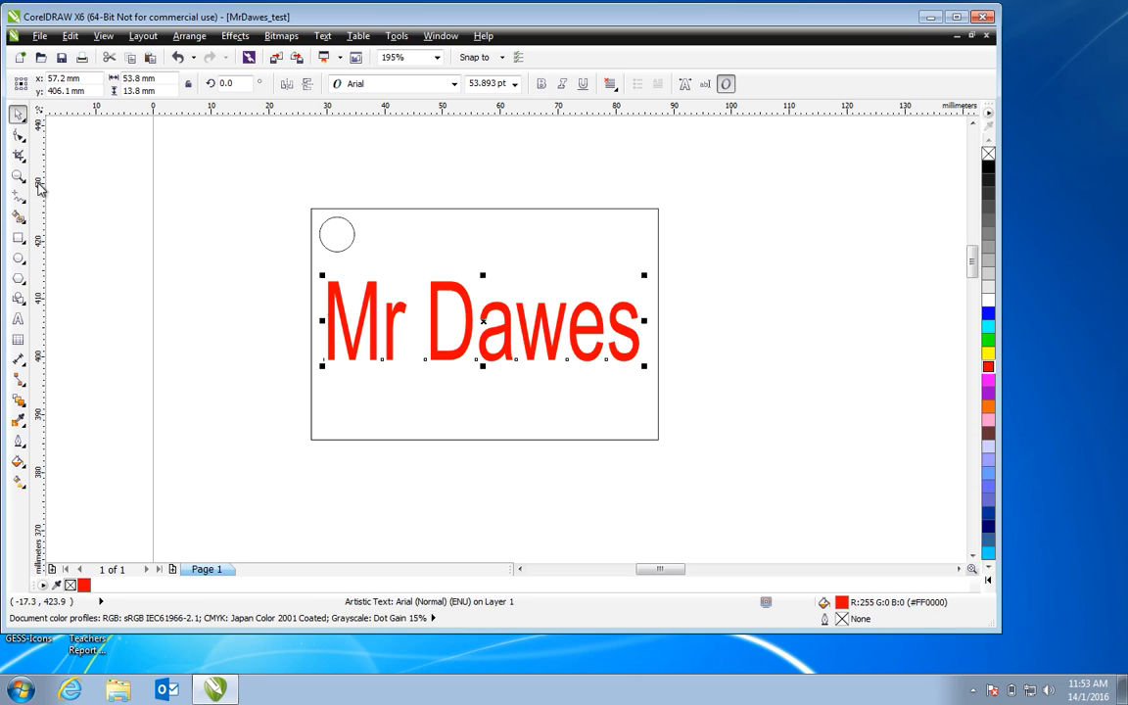
mouse_move(17, 133)
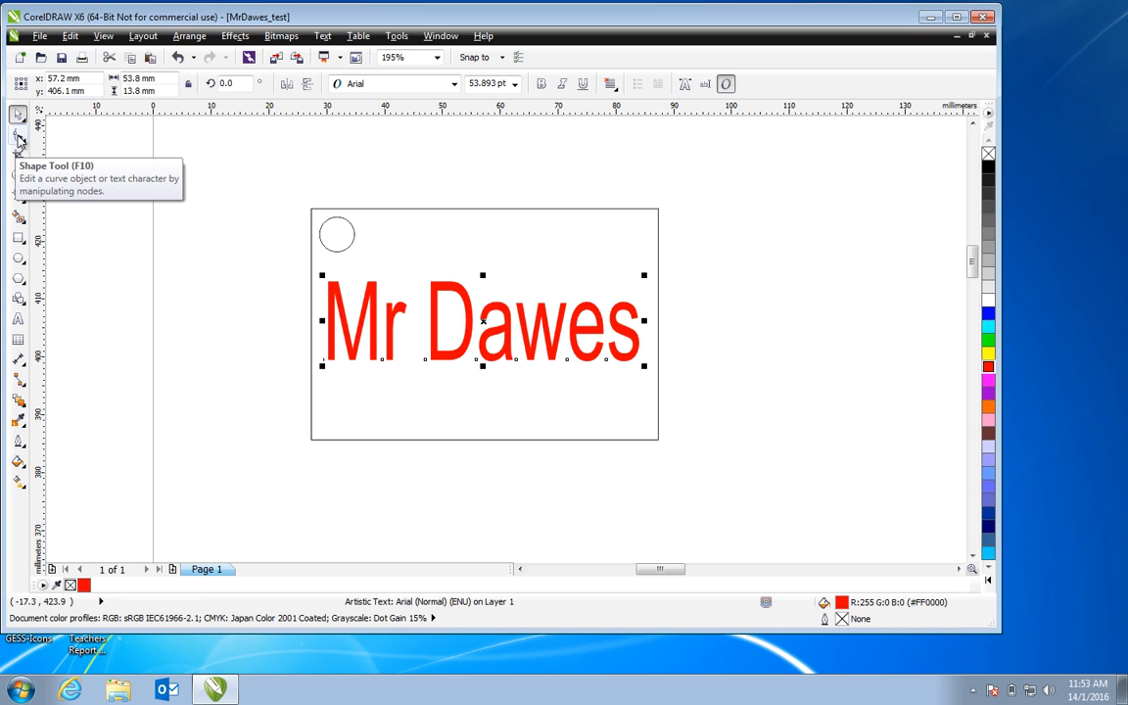
Round the rectangle's corners with the Shape tool and return to the Pick tool
click(20, 135)
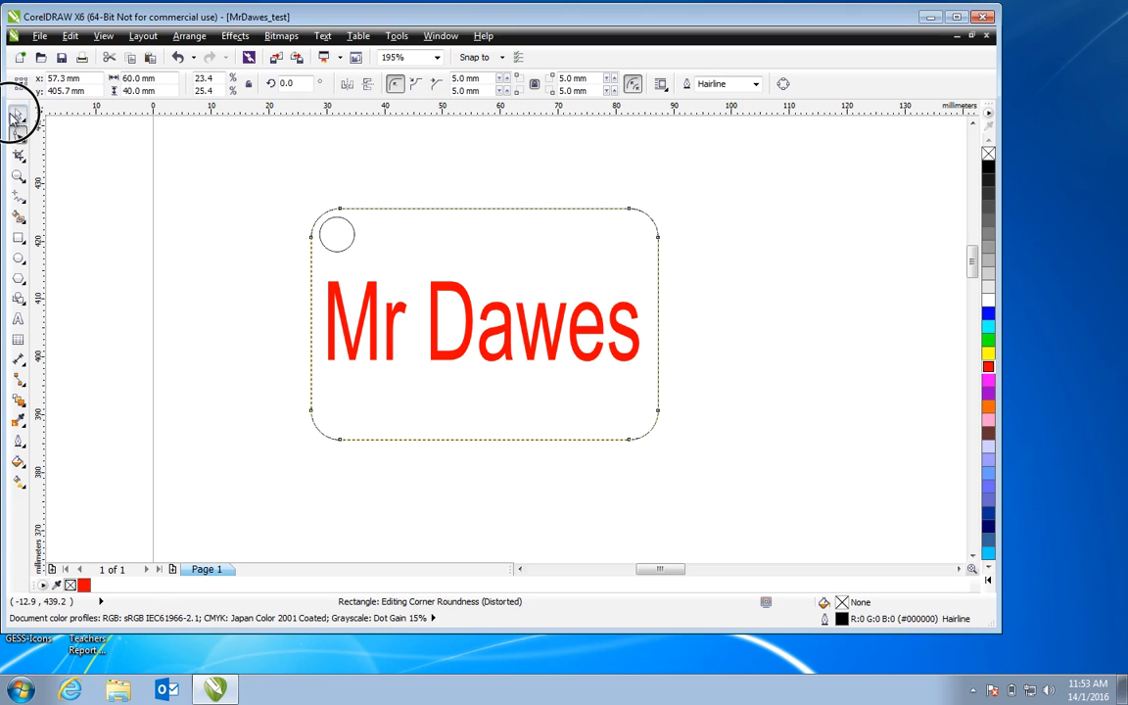
click(18, 114)
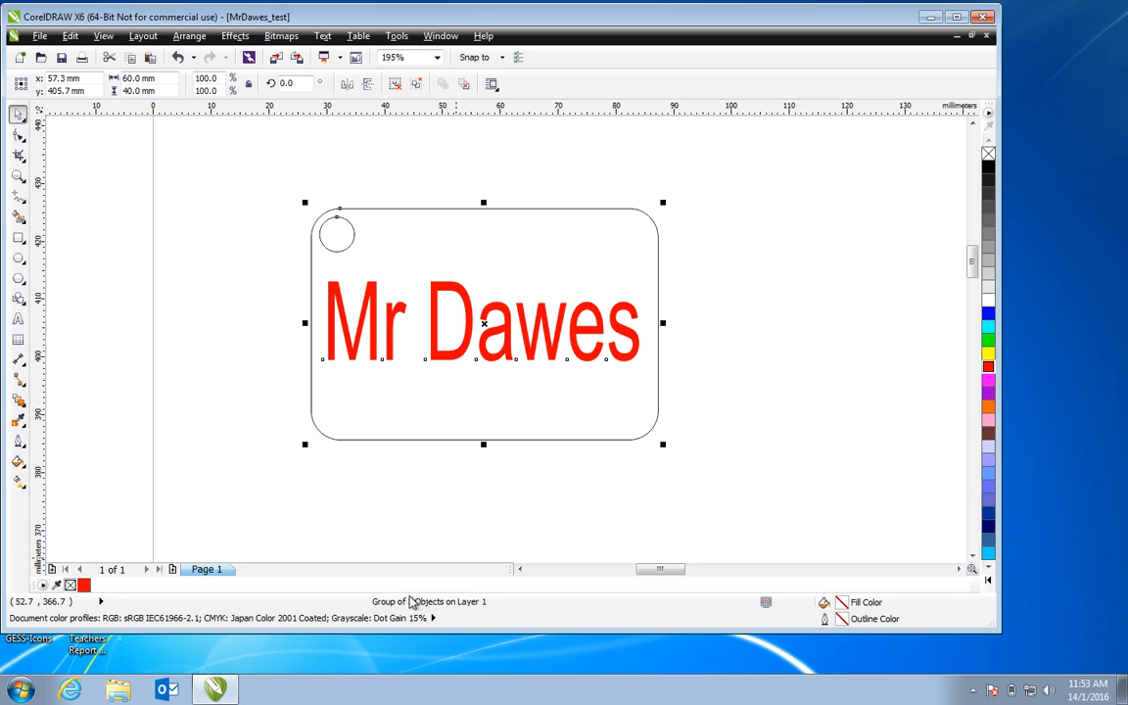
mouse_move(409, 602)
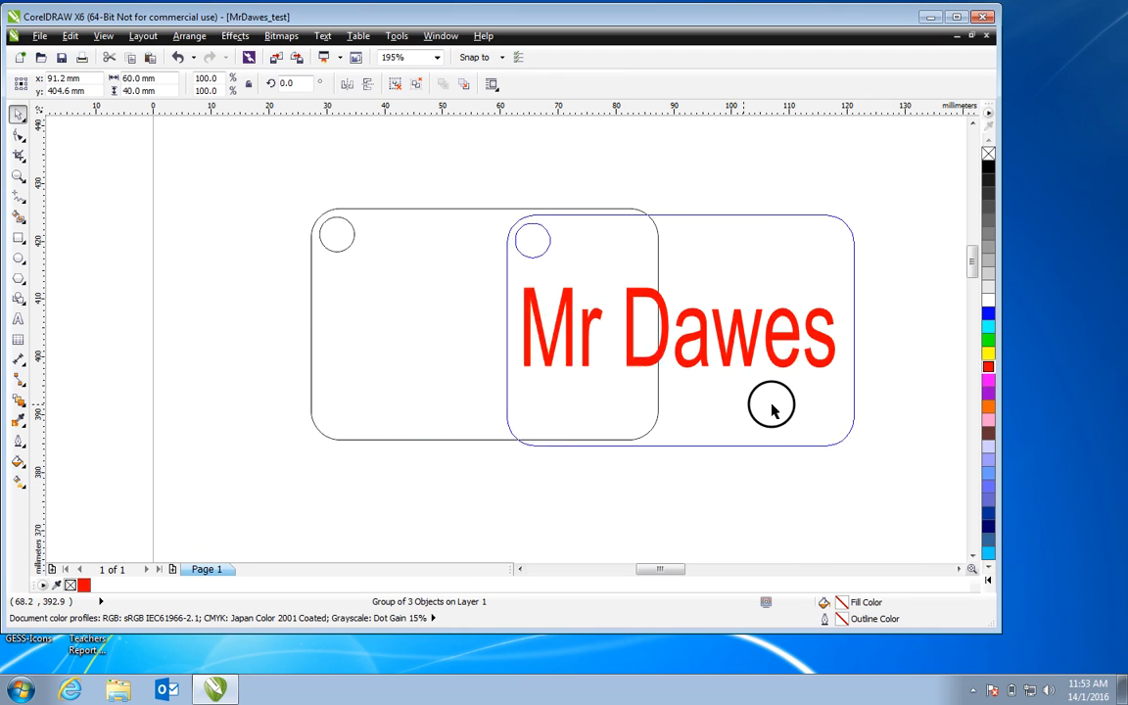
Move the grouped key ring to the left and deselect it
drag(772, 403, 474, 370)
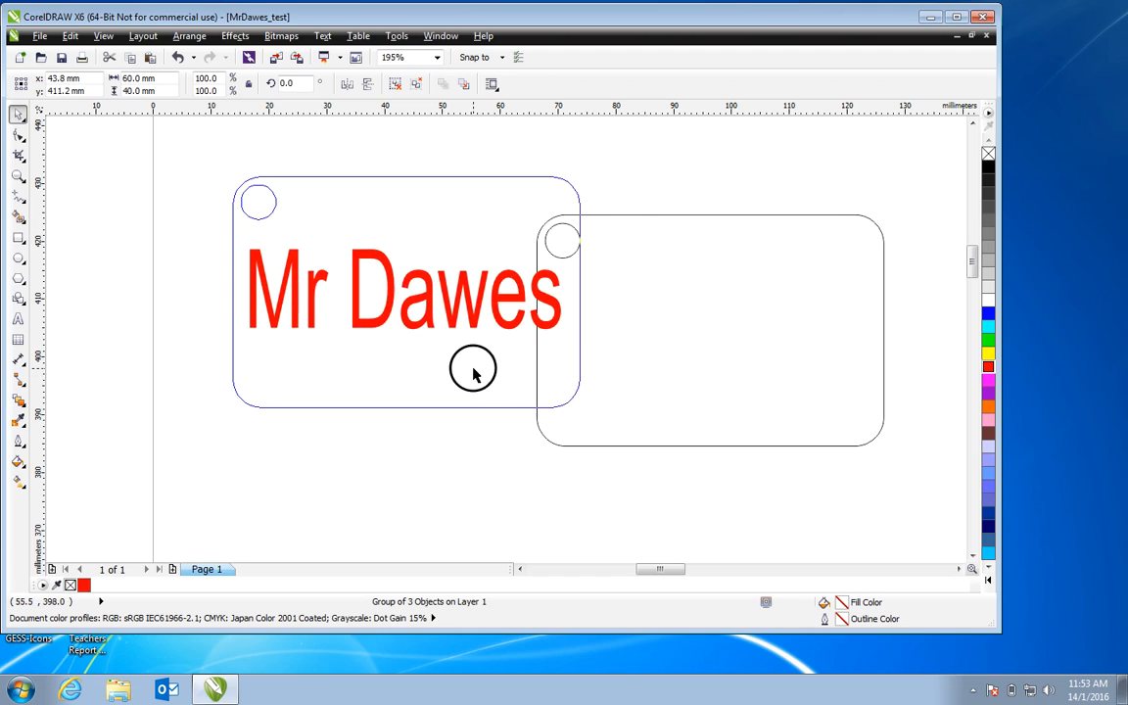
click(473, 368)
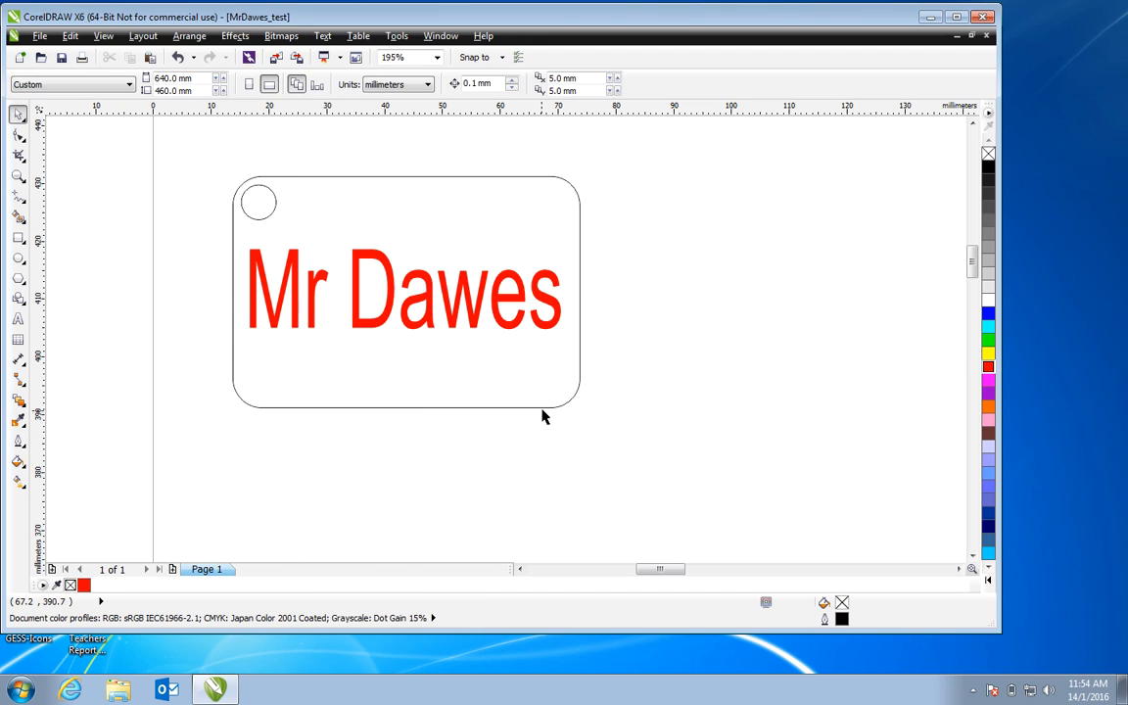
Pull the rounded rectangle away from the 'Mr Dawes' text, then put it back around it
click(405, 290)
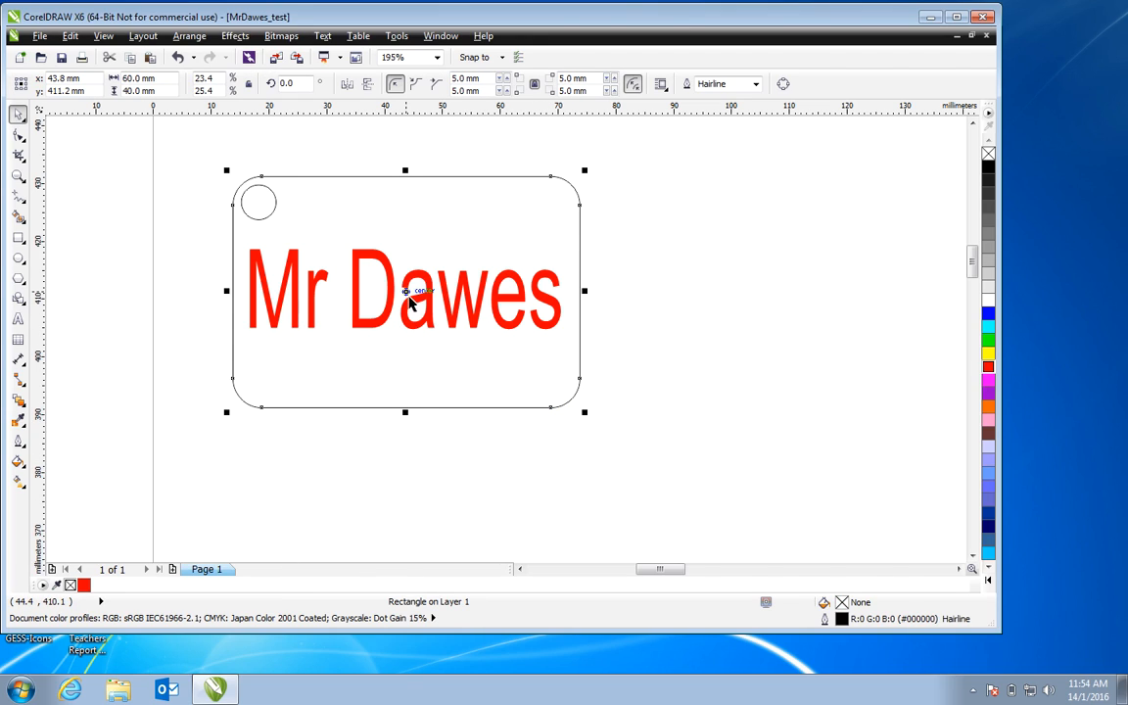
drag(403, 290, 737, 405)
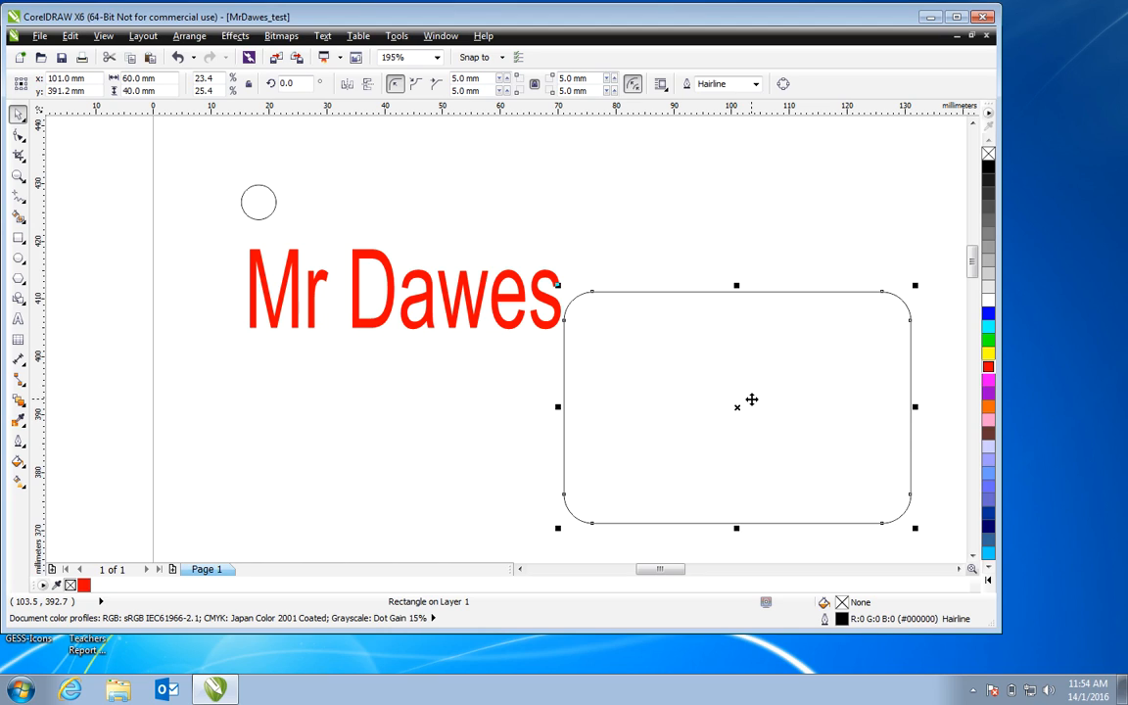
drag(737, 406, 403, 290)
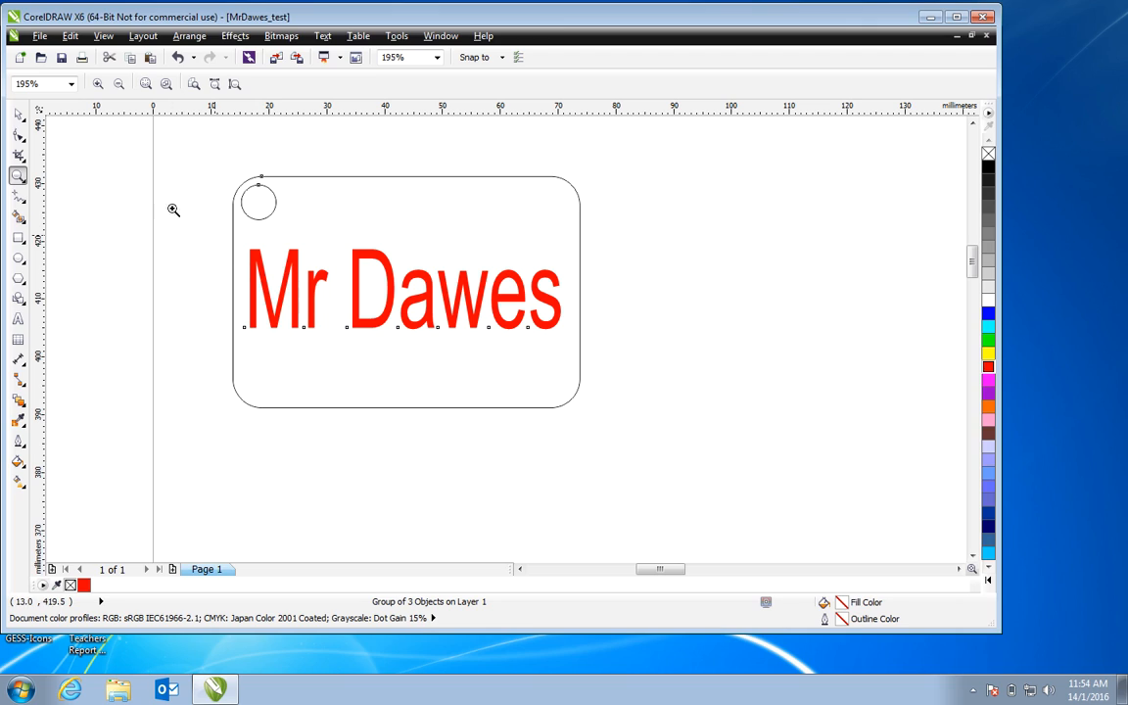
mouse_move(192, 84)
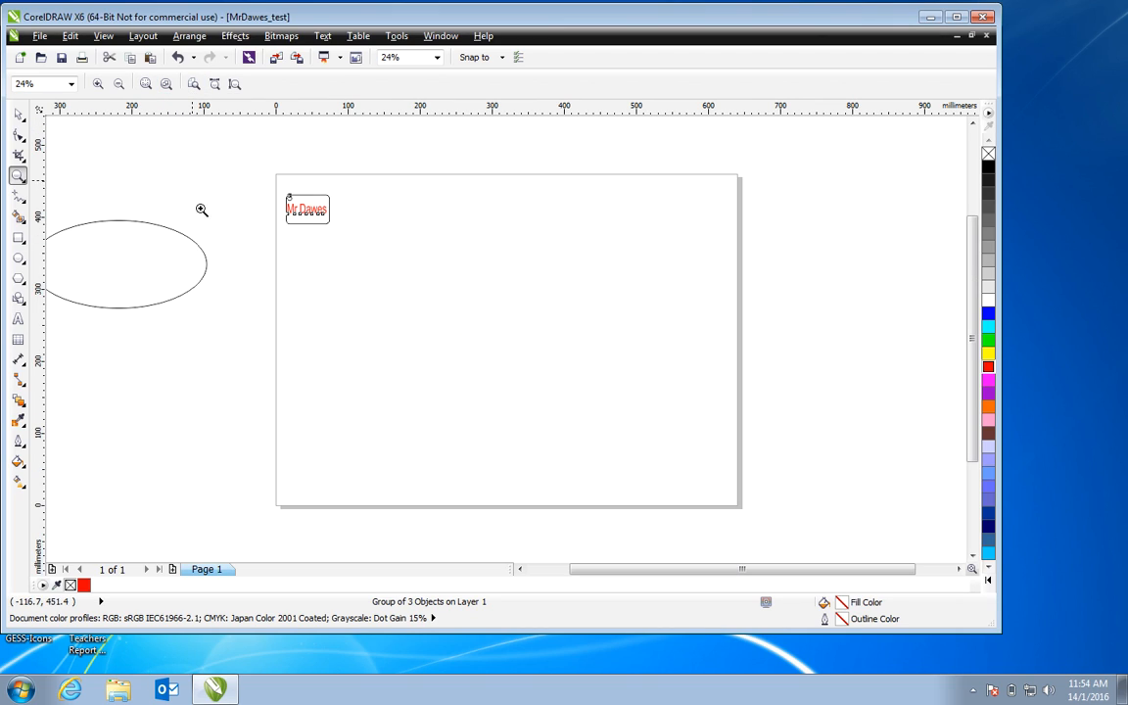
Nudge the grouped key ring up to the top-left corner of the 640 × 460 mm page
click(306, 207)
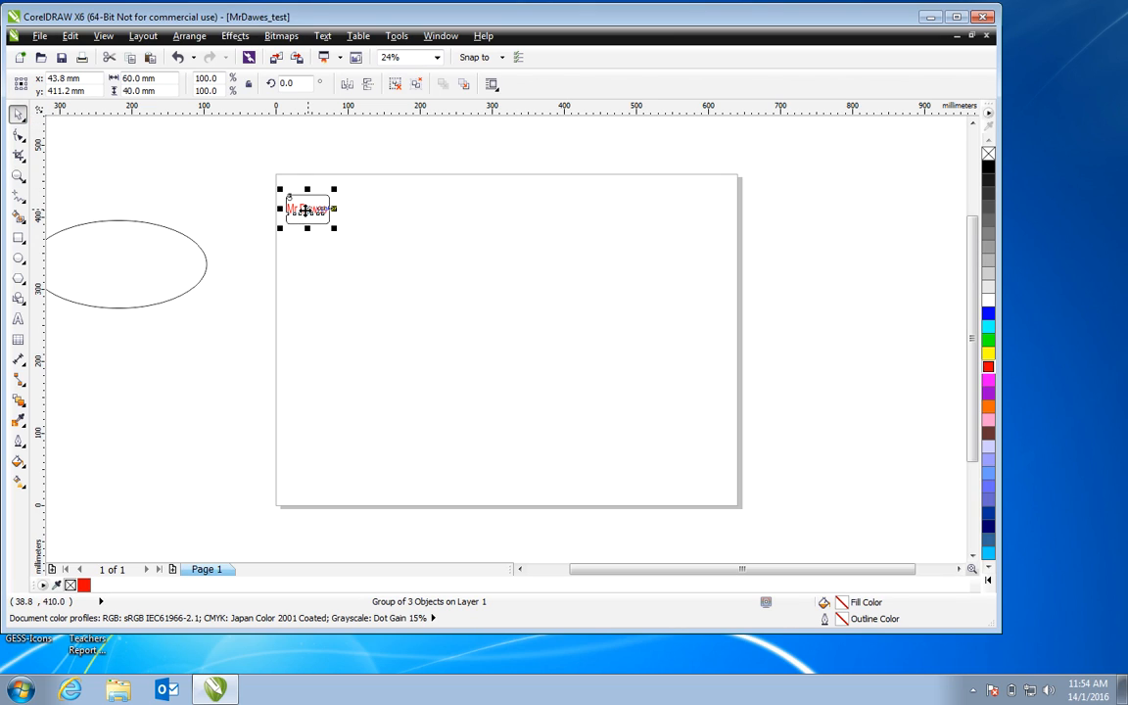
drag(306, 207, 306, 194)
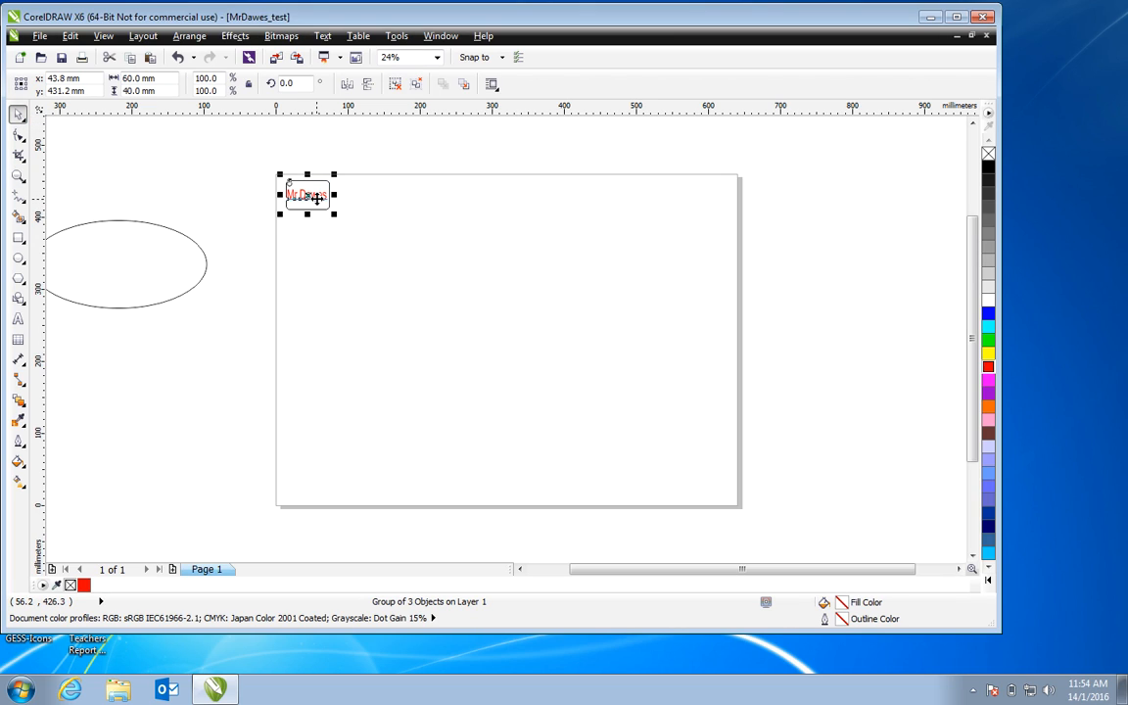